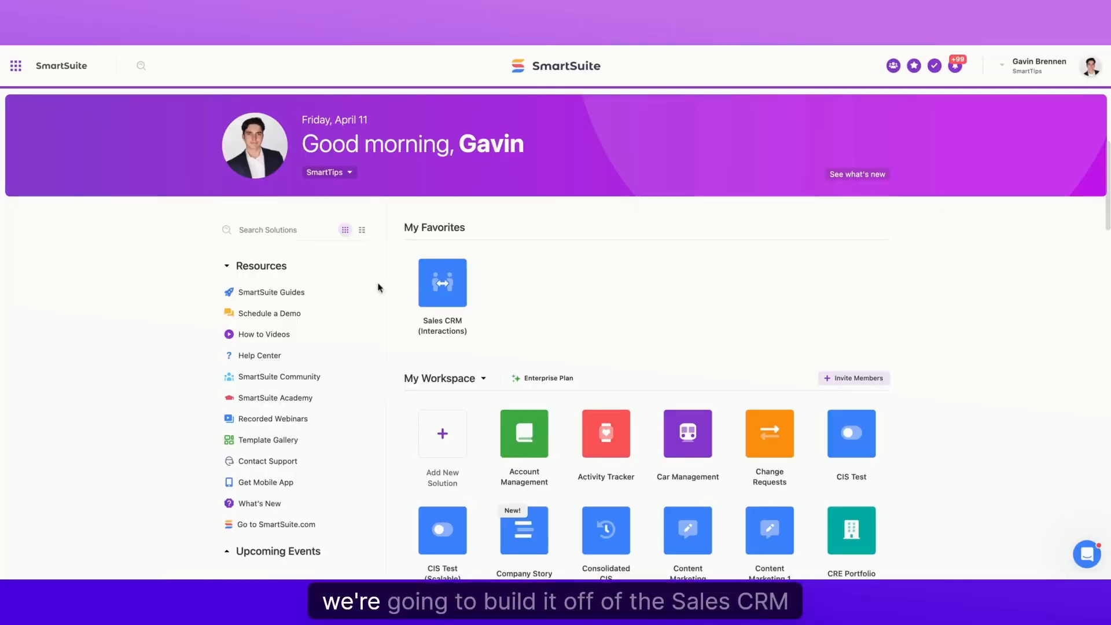
mouse_move(549, 280)
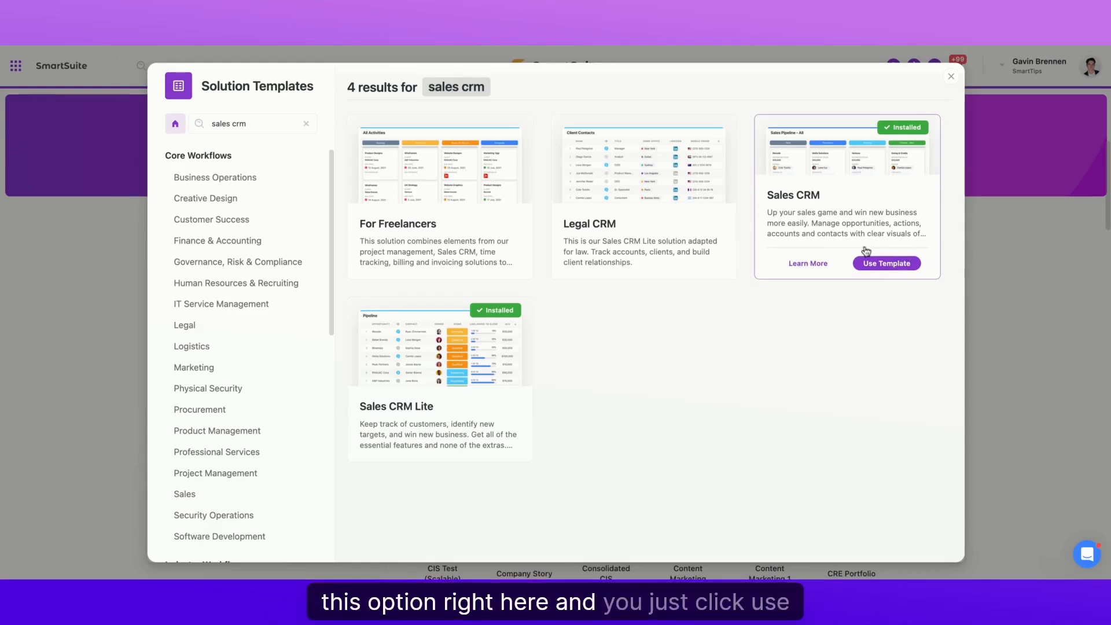
Step: Dismiss the solution templates and open the Sales CRM (Interactions) solution from My Favorites
click(885, 263)
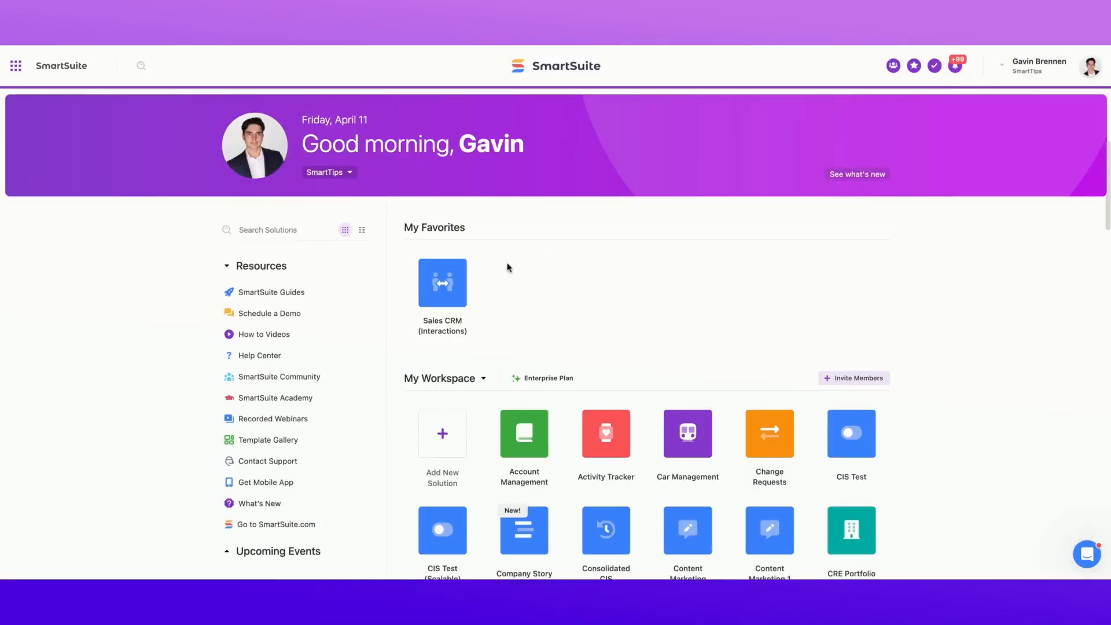
click(441, 283)
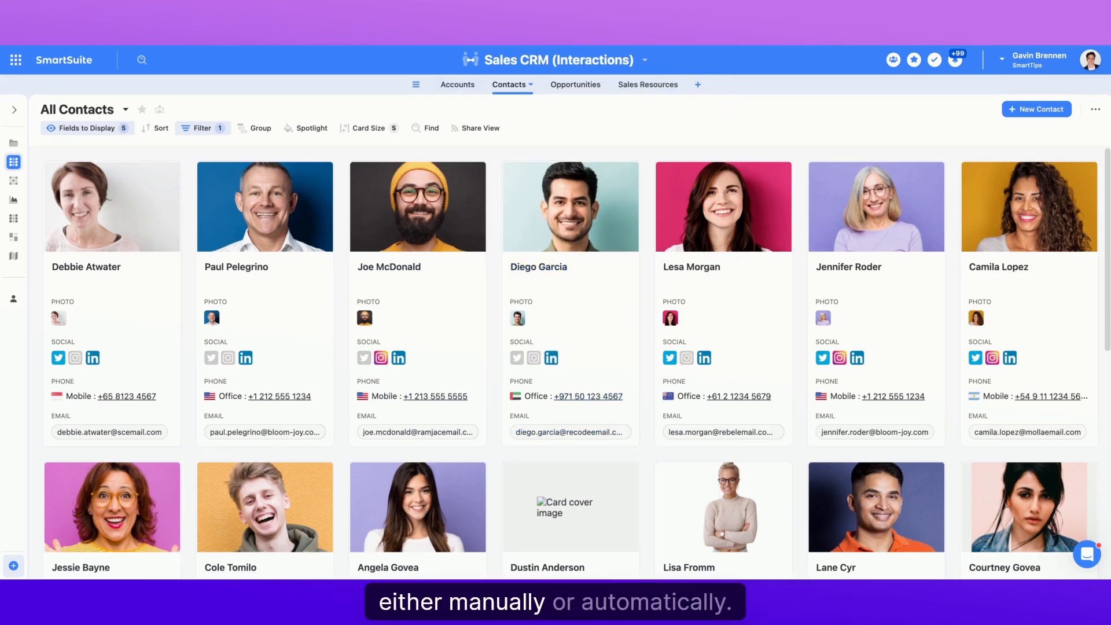
mouse_move(727, 57)
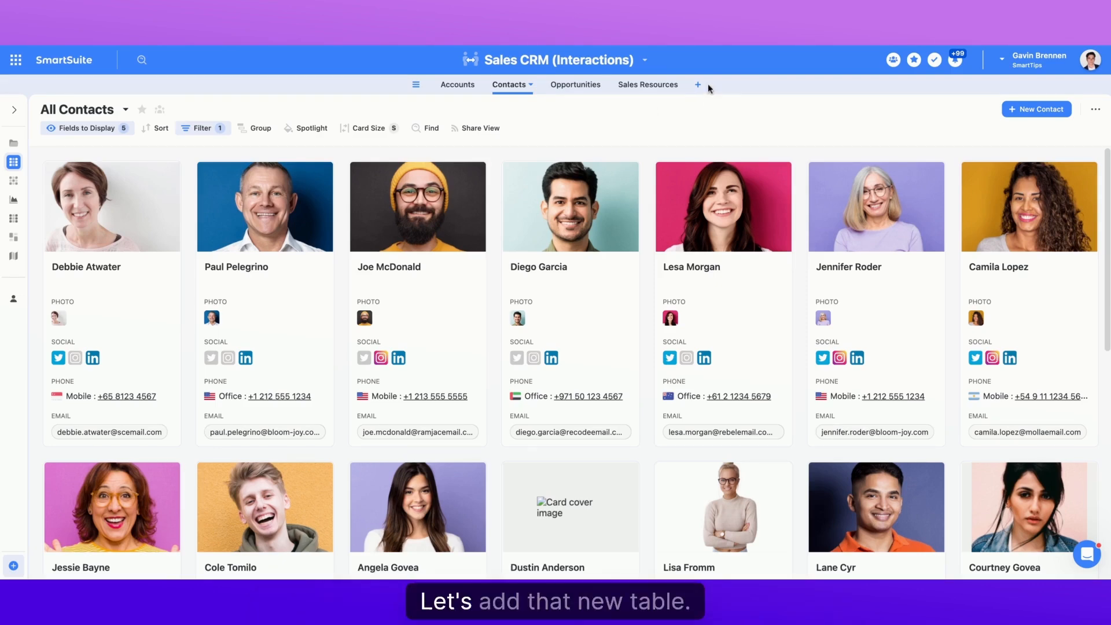
Step: Create an Interactions table with a Type of Communication single-select offering Email and Meeting
click(696, 84)
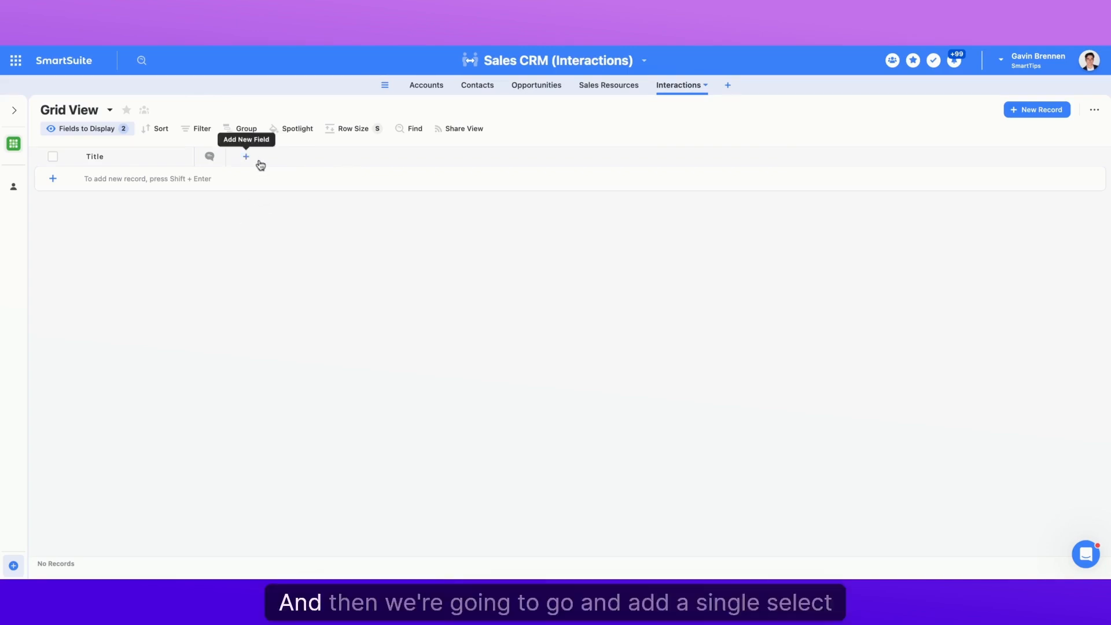
click(245, 156)
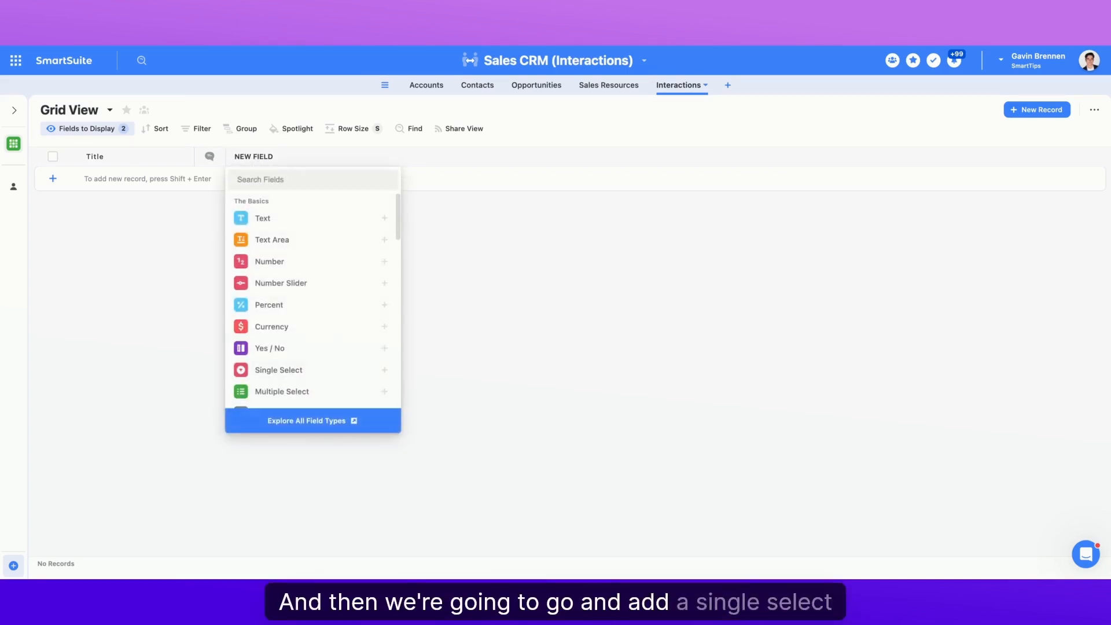
click(278, 369)
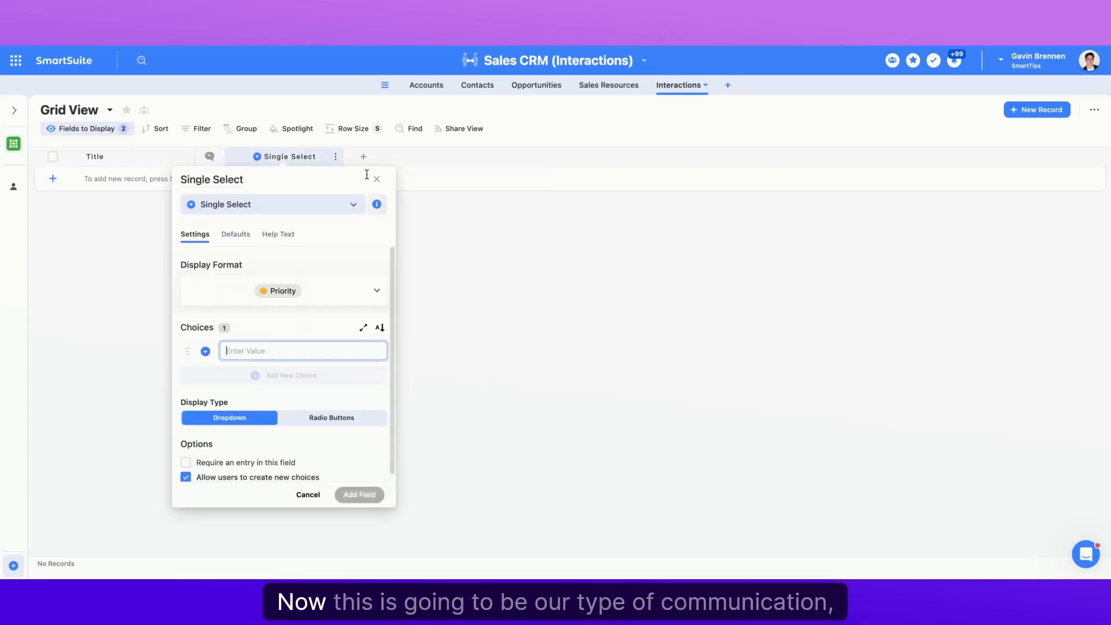
text(Type of Communication)
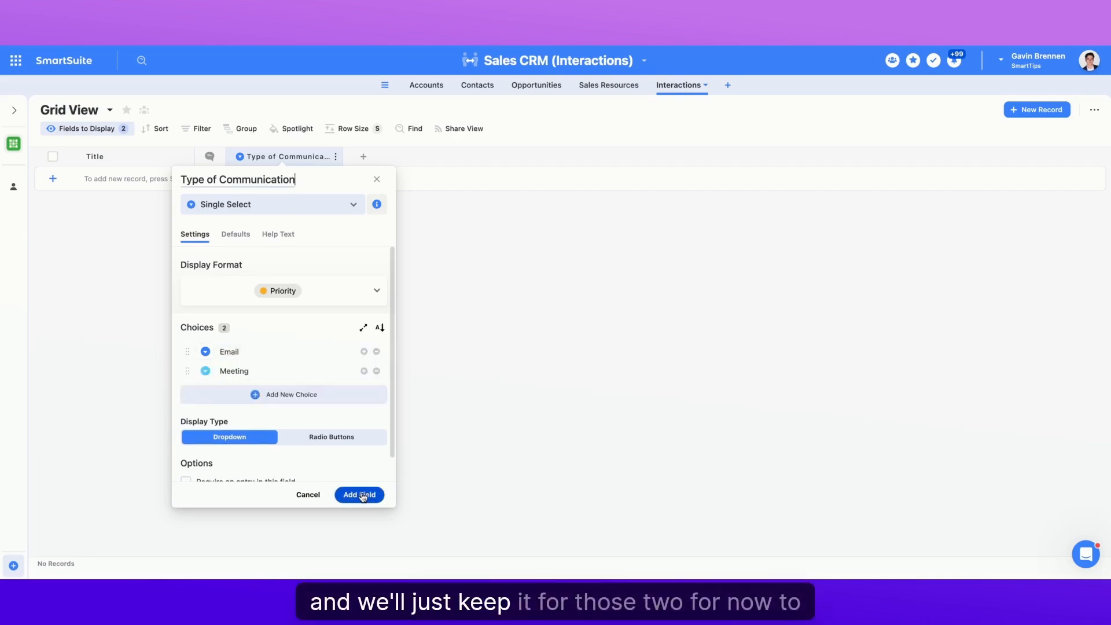
click(358, 494)
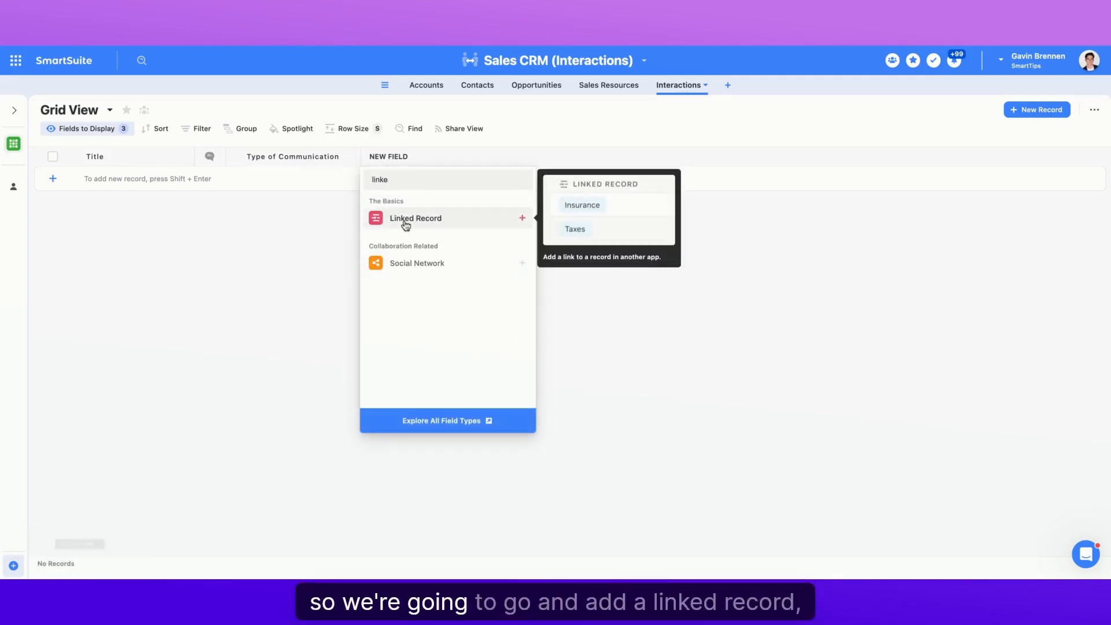
Step: Add a Link to Contacts linked-record field to the Interactions table
click(416, 219)
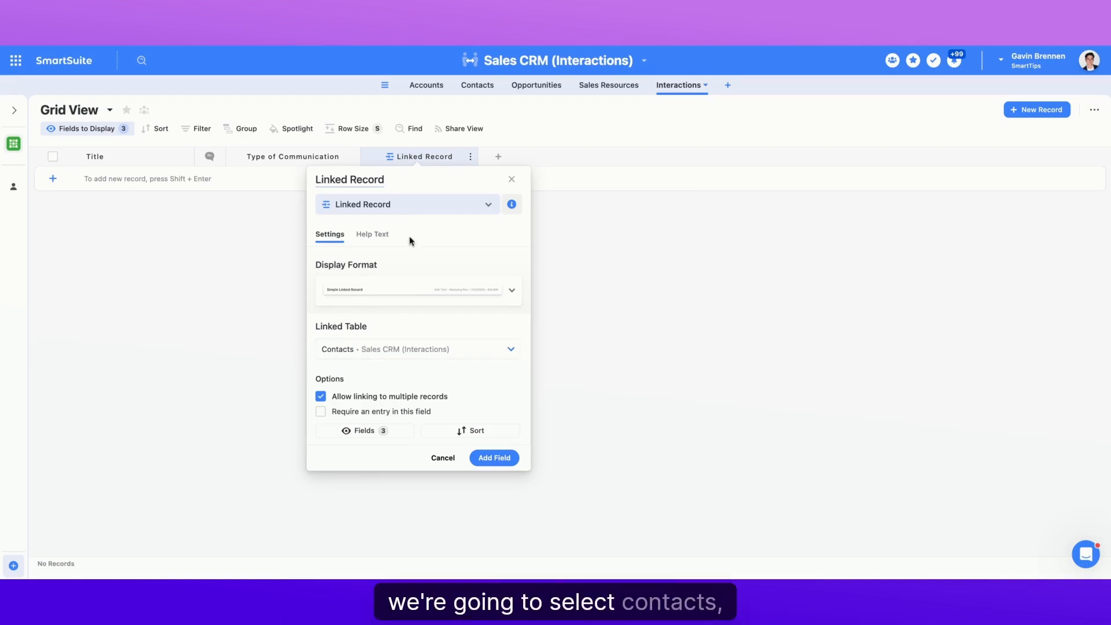
click(494, 457)
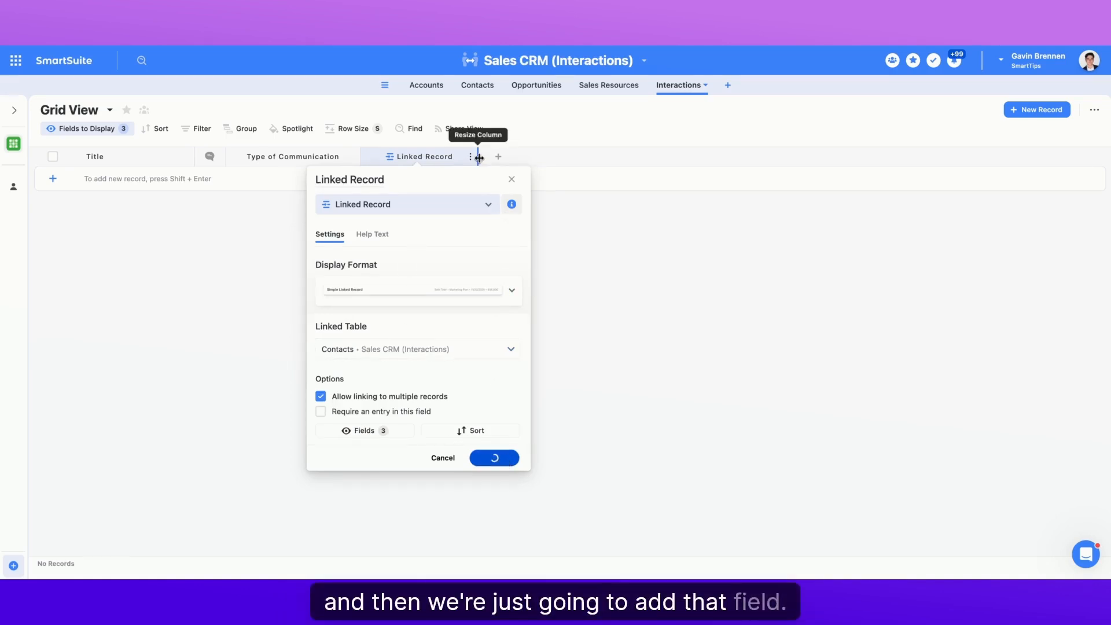
click(493, 457)
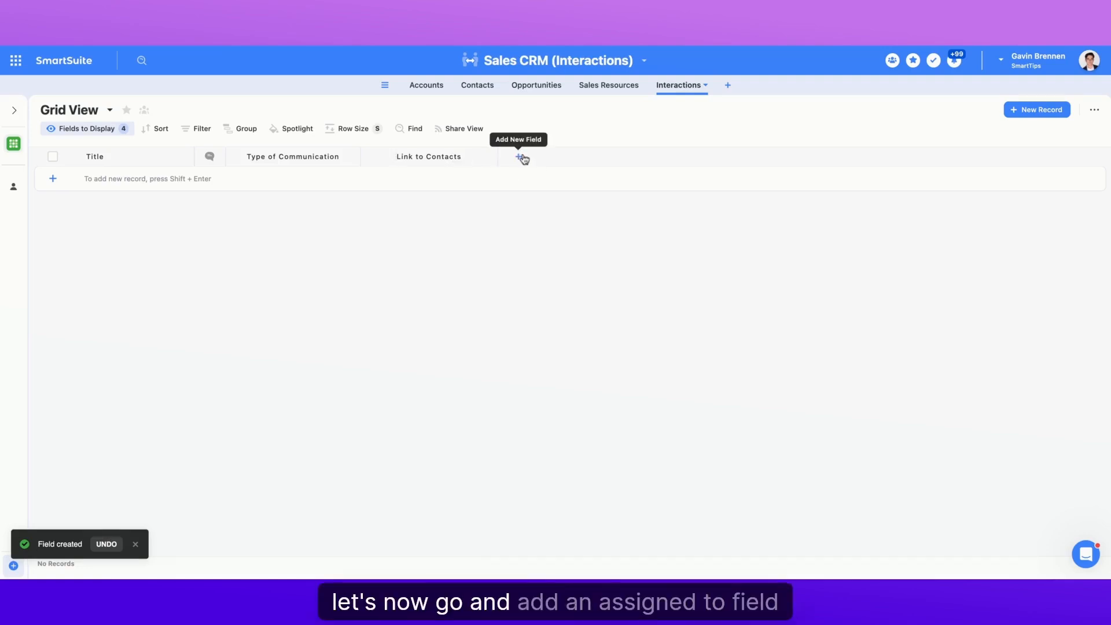
Step: Add an assigned-to field named Activity Owner
text(assig)
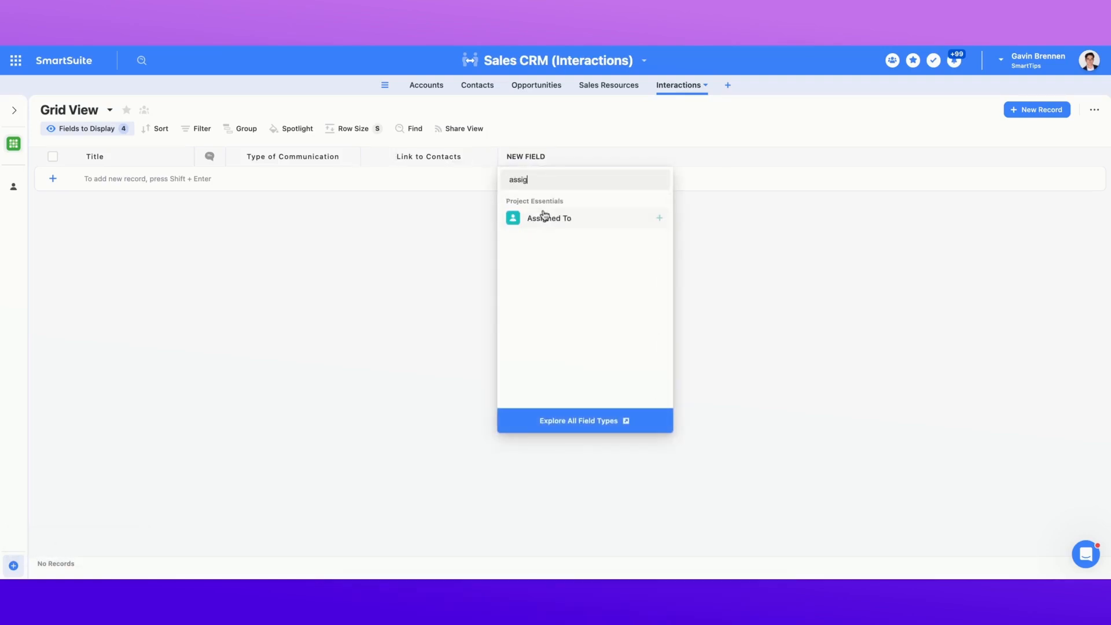
click(548, 218)
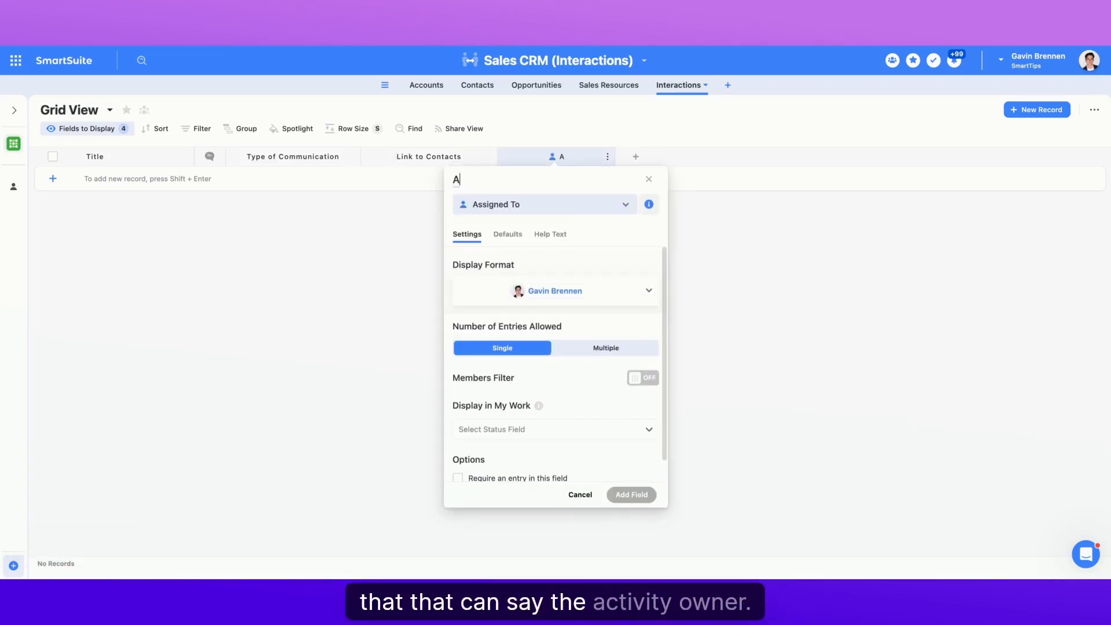
text(ctivity Owner)
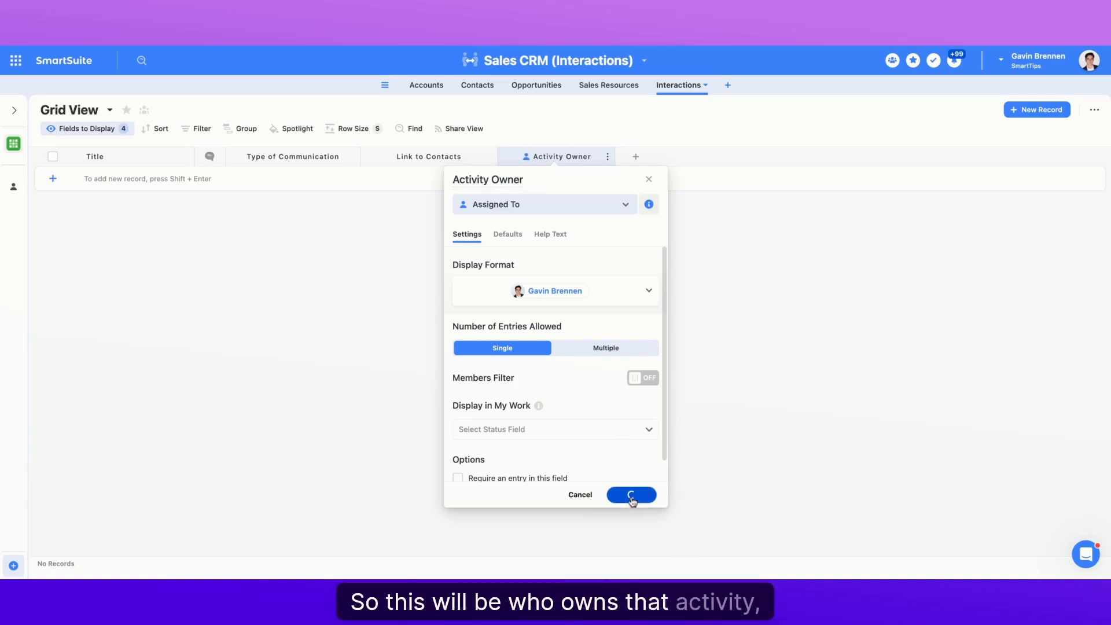
click(629, 494)
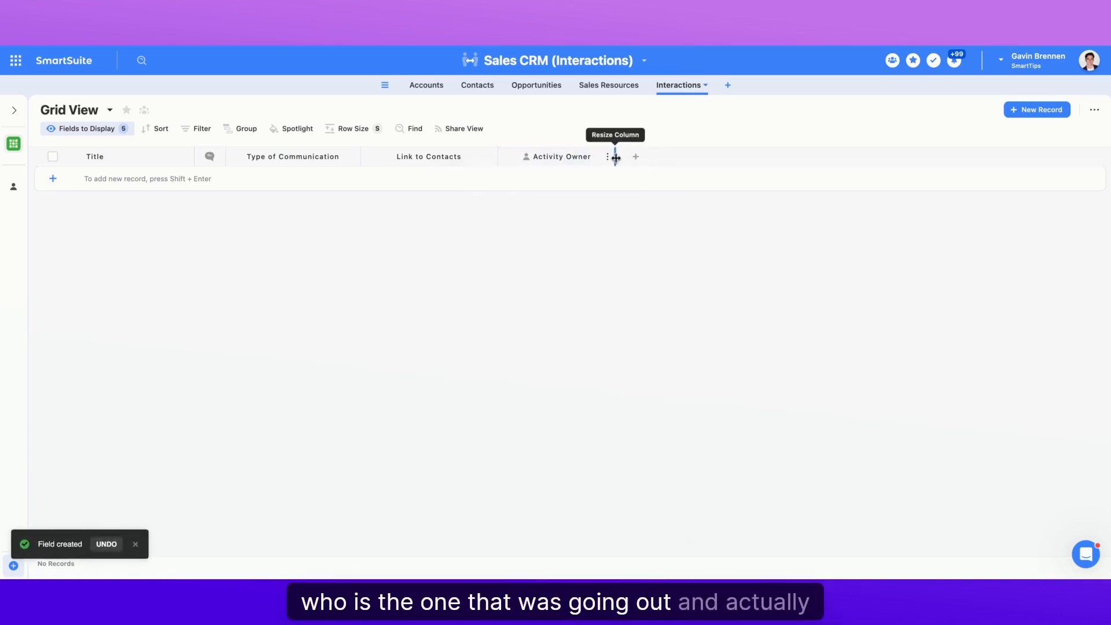
mouse_move(514, 213)
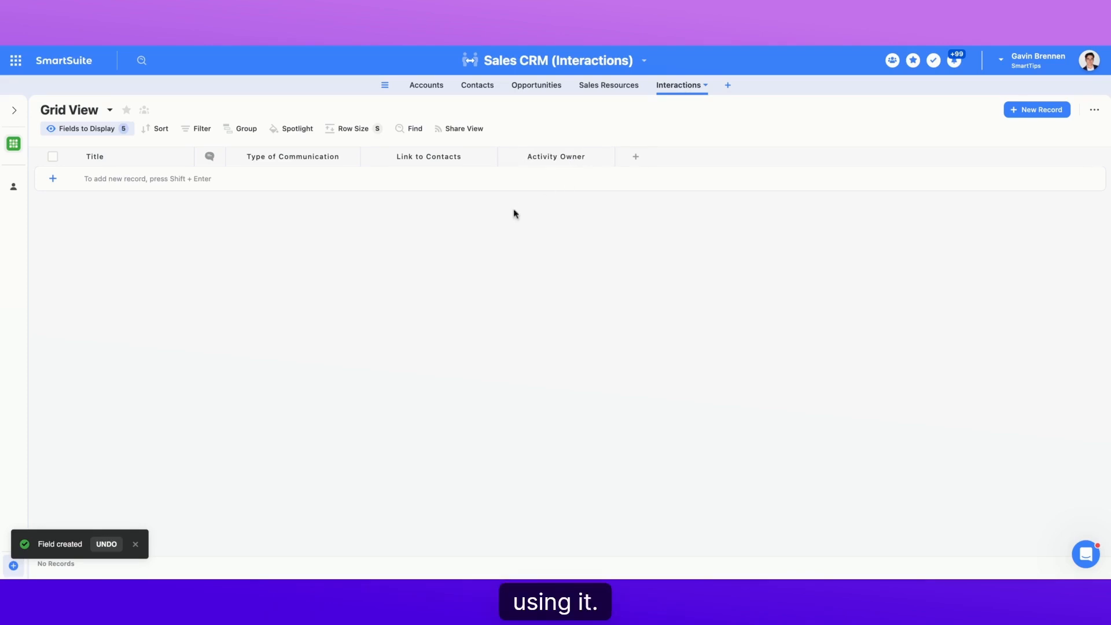
Step: Add a Content SmartDoc rich-text field to the table
click(634, 157)
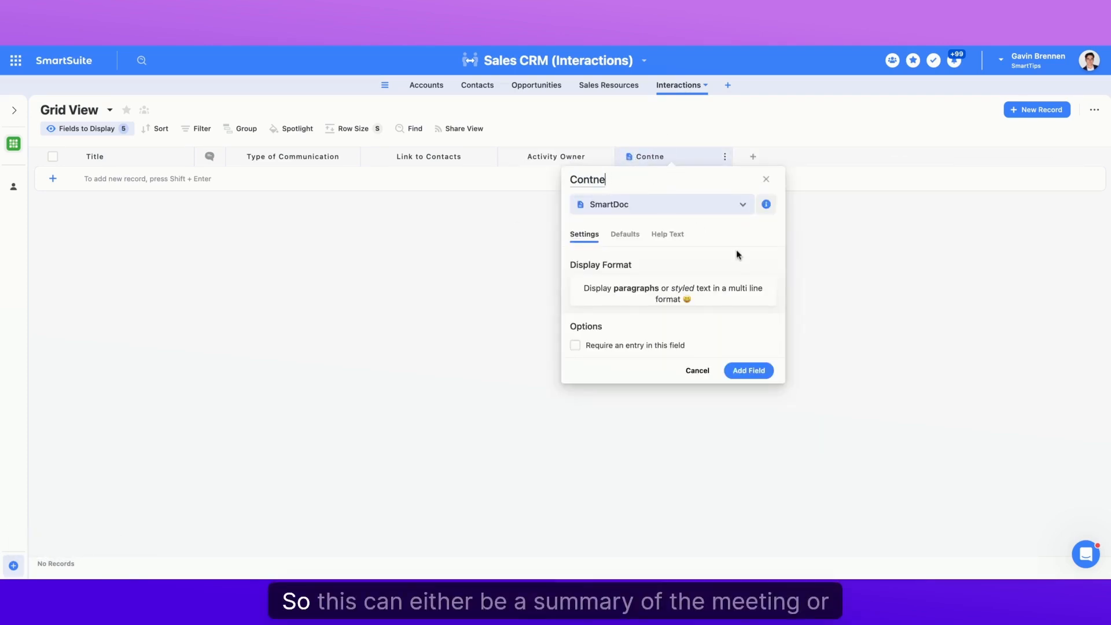
click(747, 370)
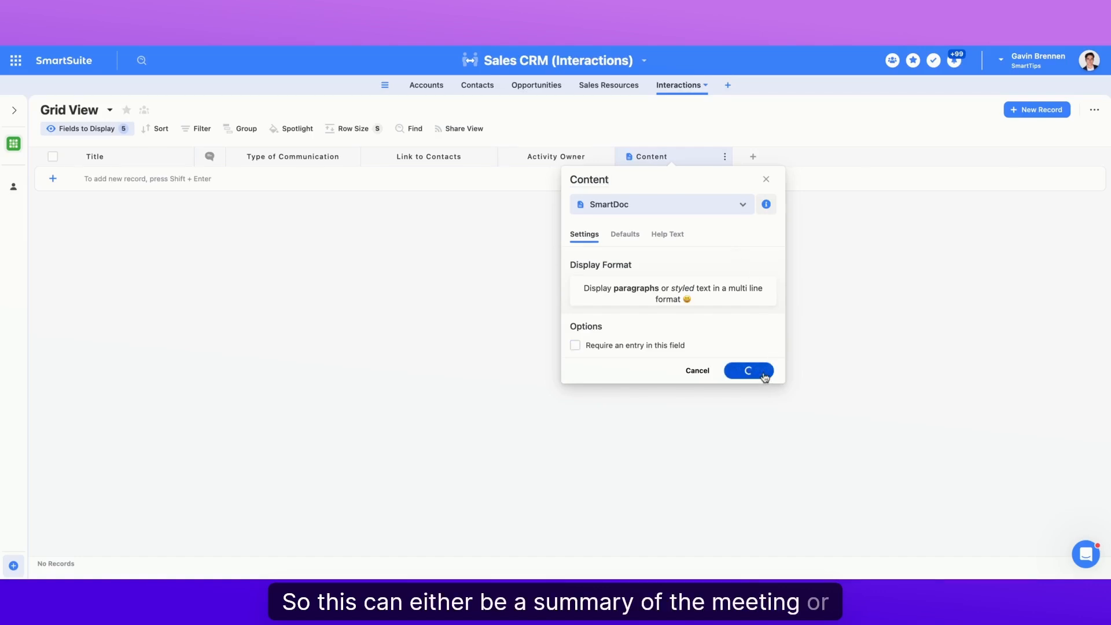
click(748, 370)
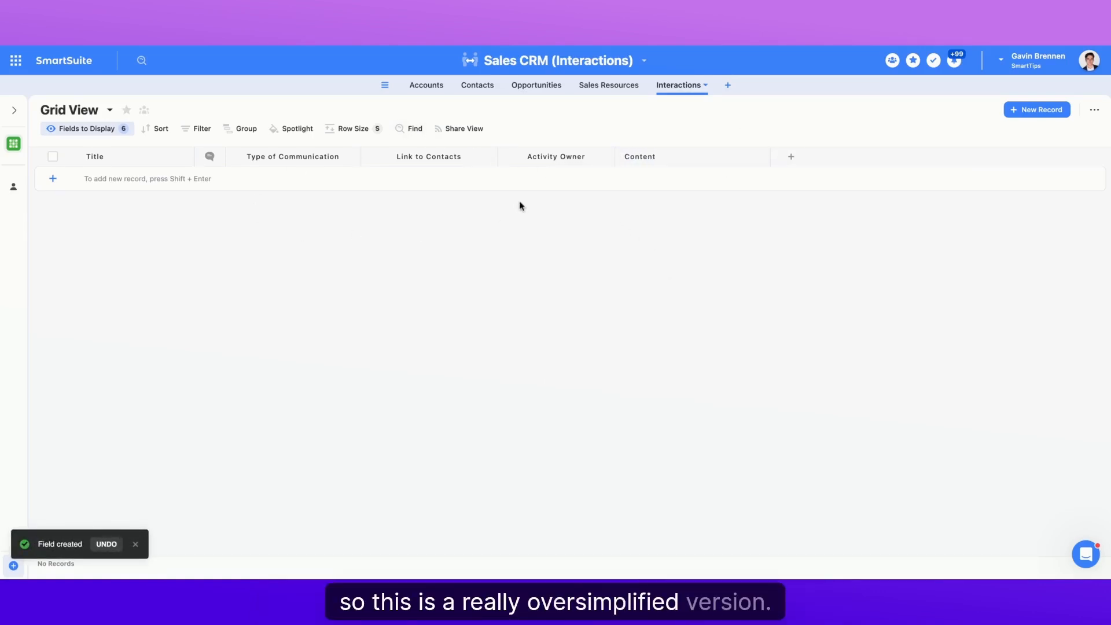
mouse_move(317, 219)
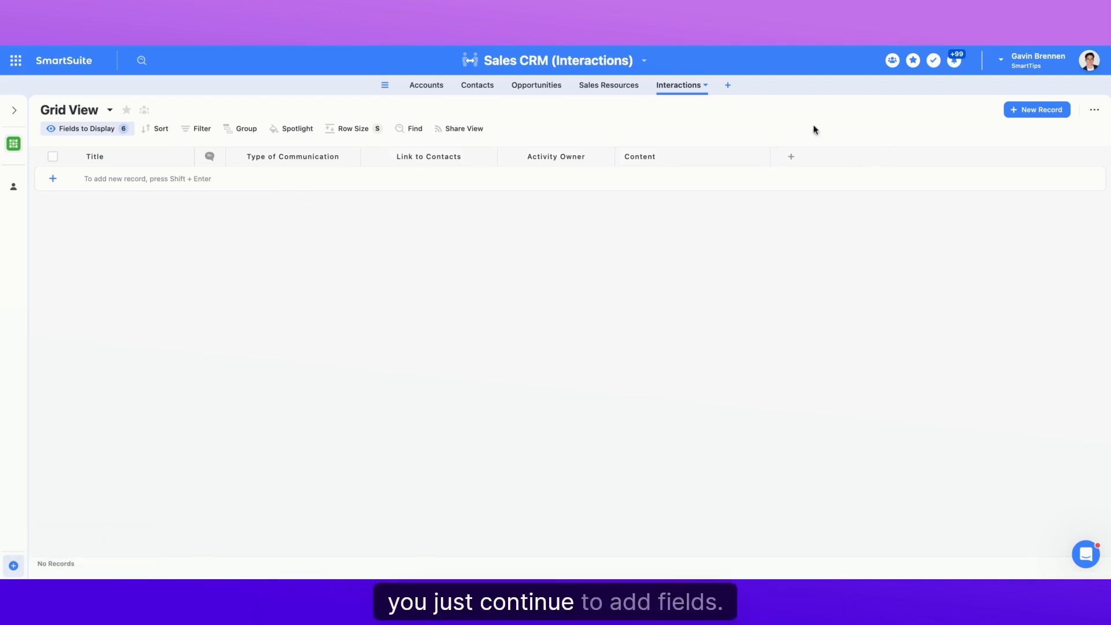
mouse_move(875, 156)
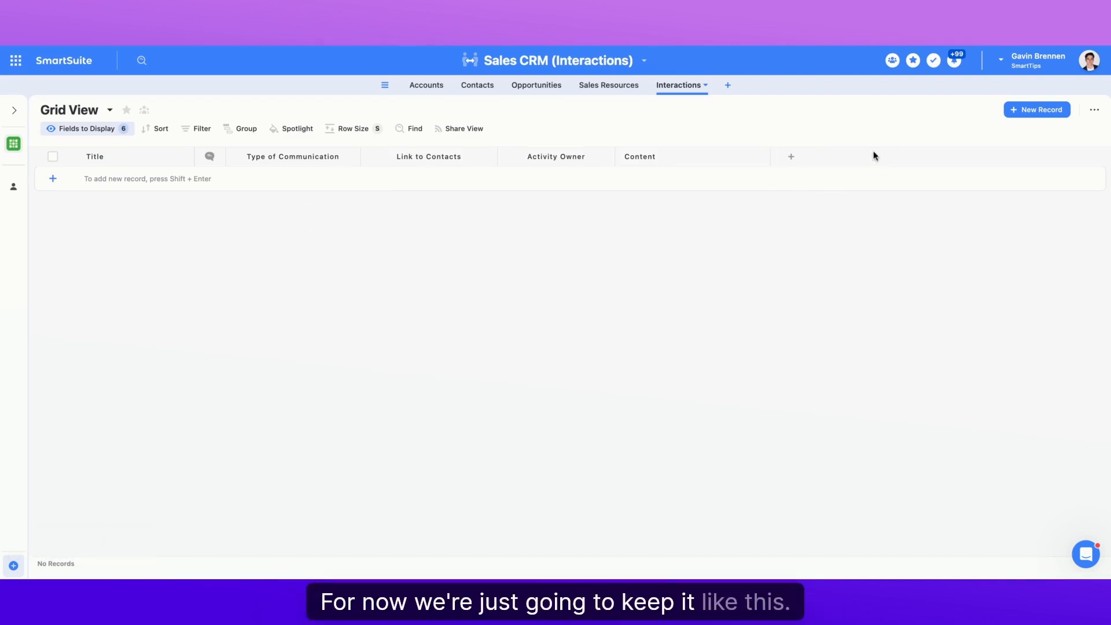
Step: Show First Created as a grid column via Fields to Display, searching 'fir'
click(87, 128)
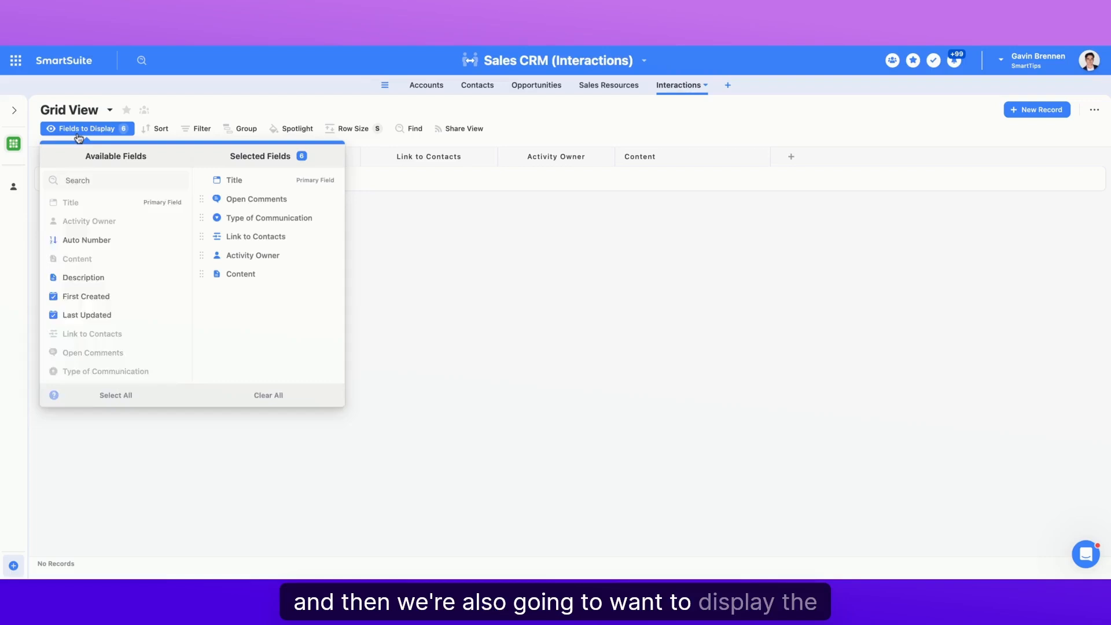
text(fir)
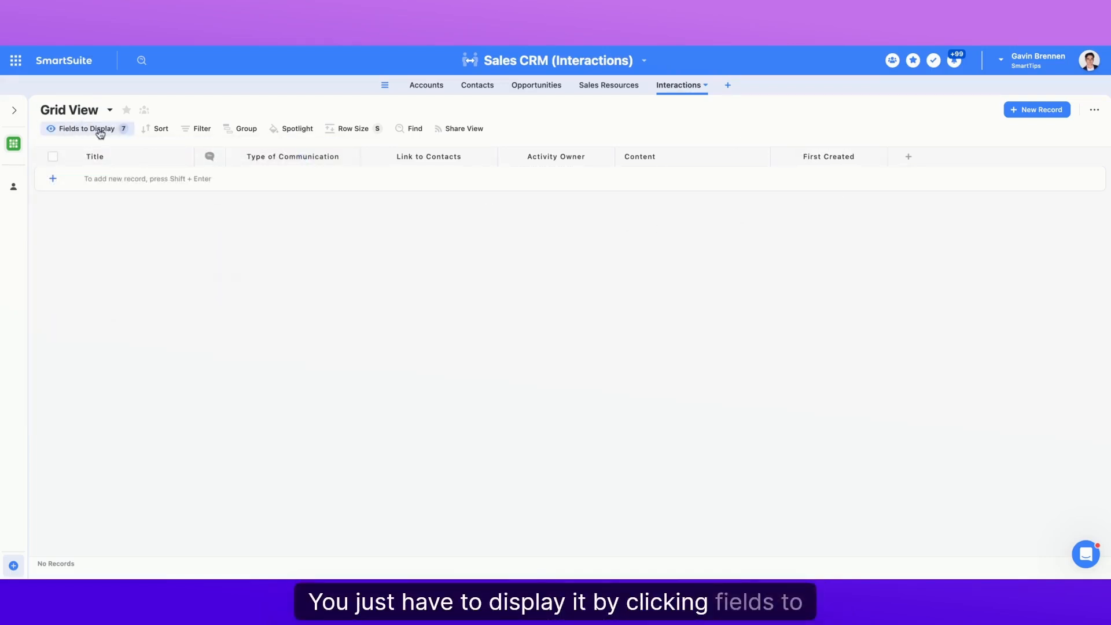
click(186, 156)
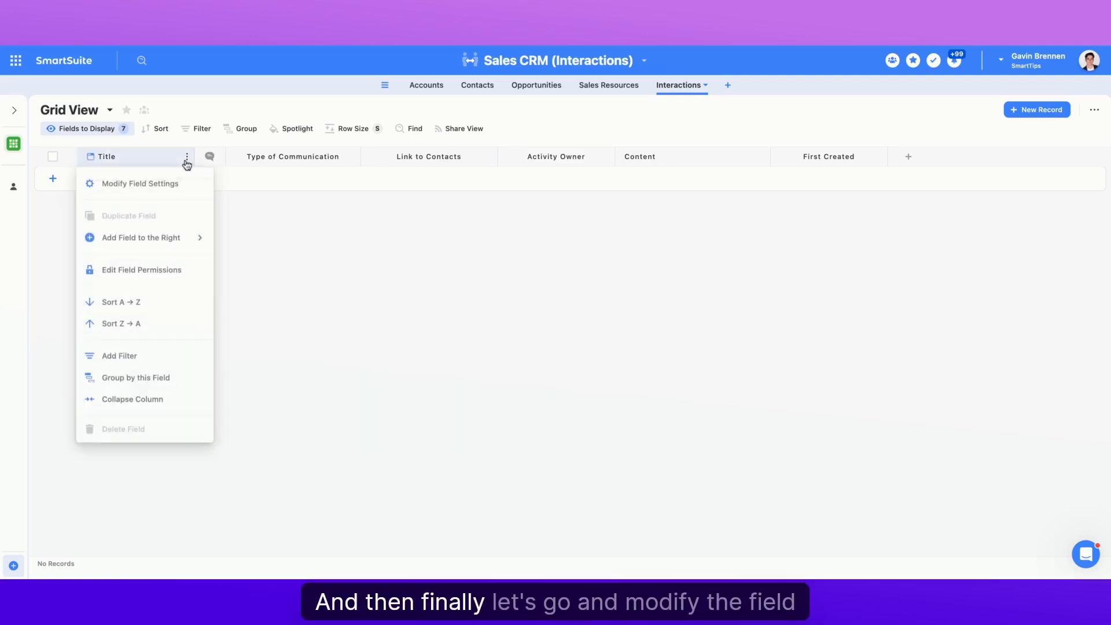
Step: Switch the Title field to auto-generated and confirm the change
click(140, 184)
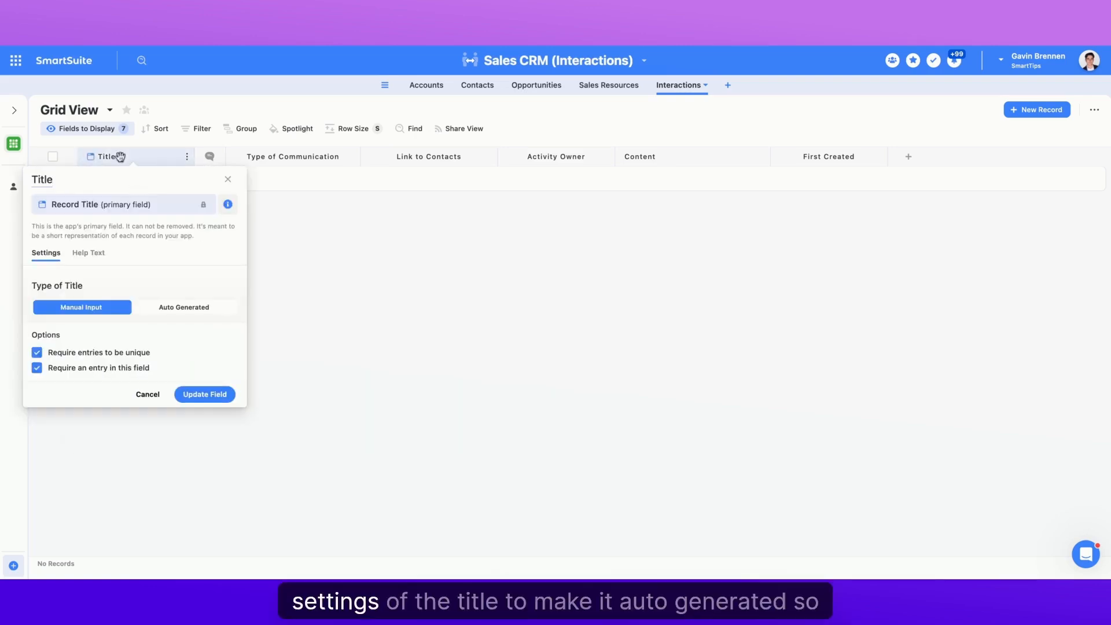
click(184, 306)
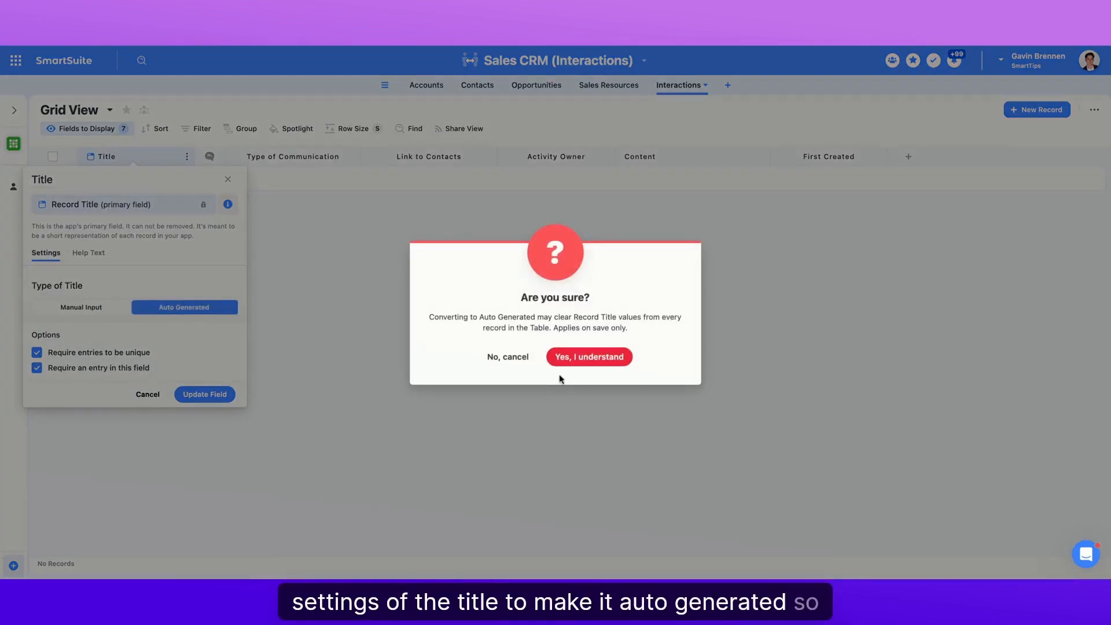
click(589, 356)
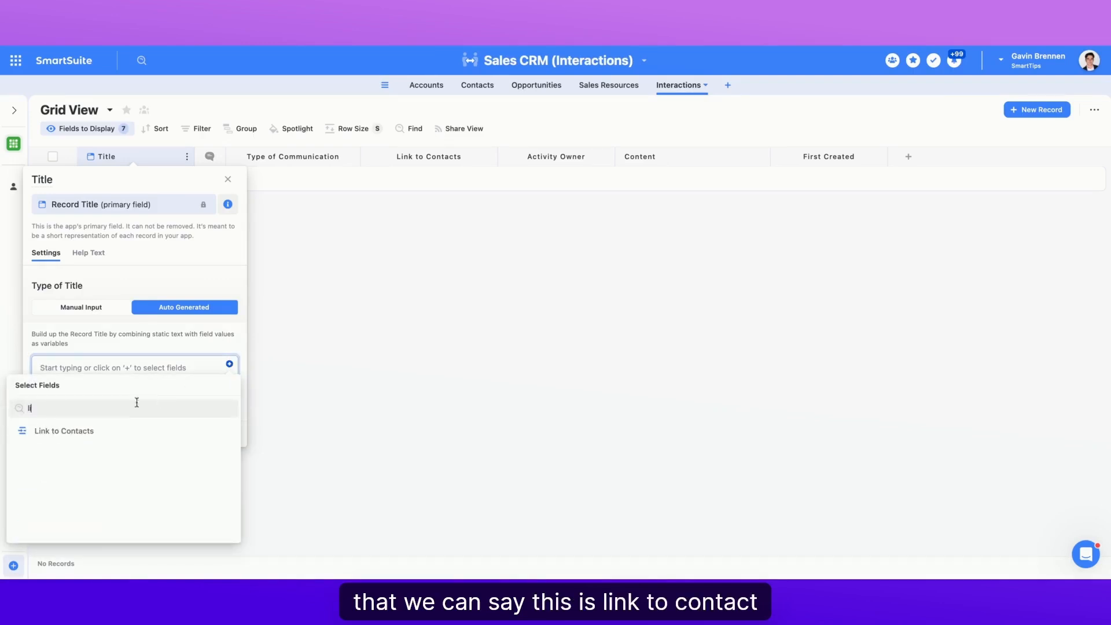
Step: Compose the title as Link to Contacts, a dash, Type of Communication and First Created On
click(63, 430)
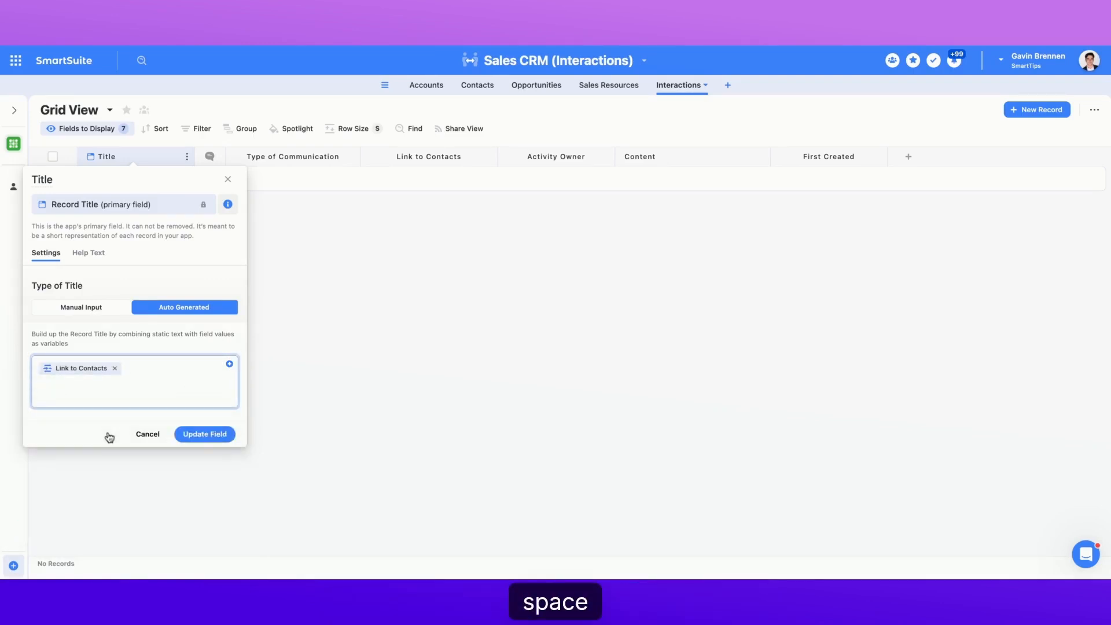
text(-)
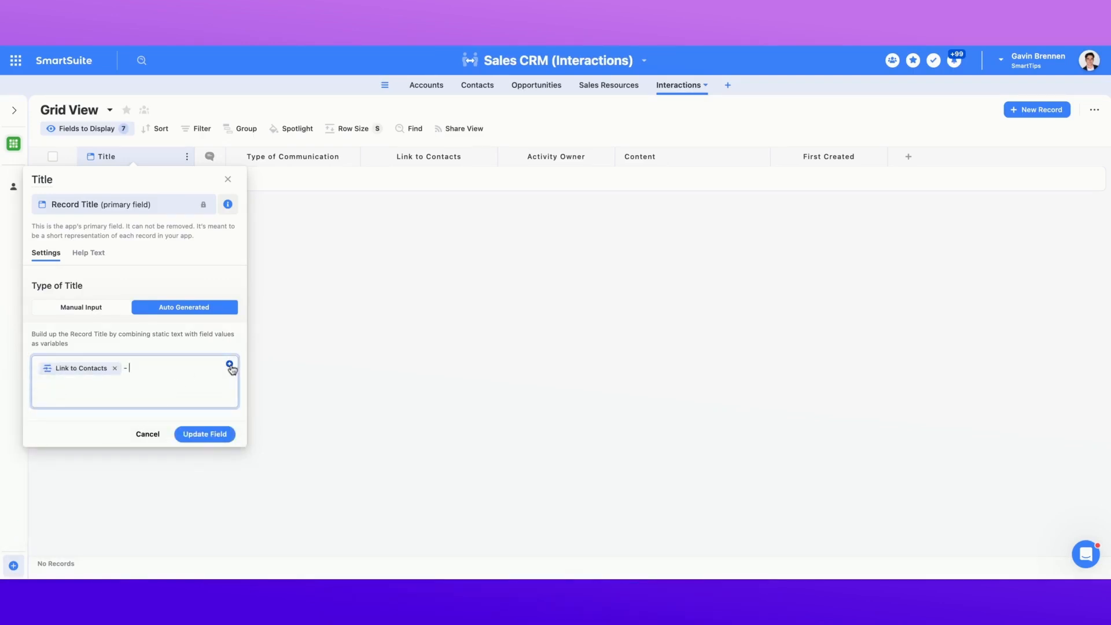
click(229, 368)
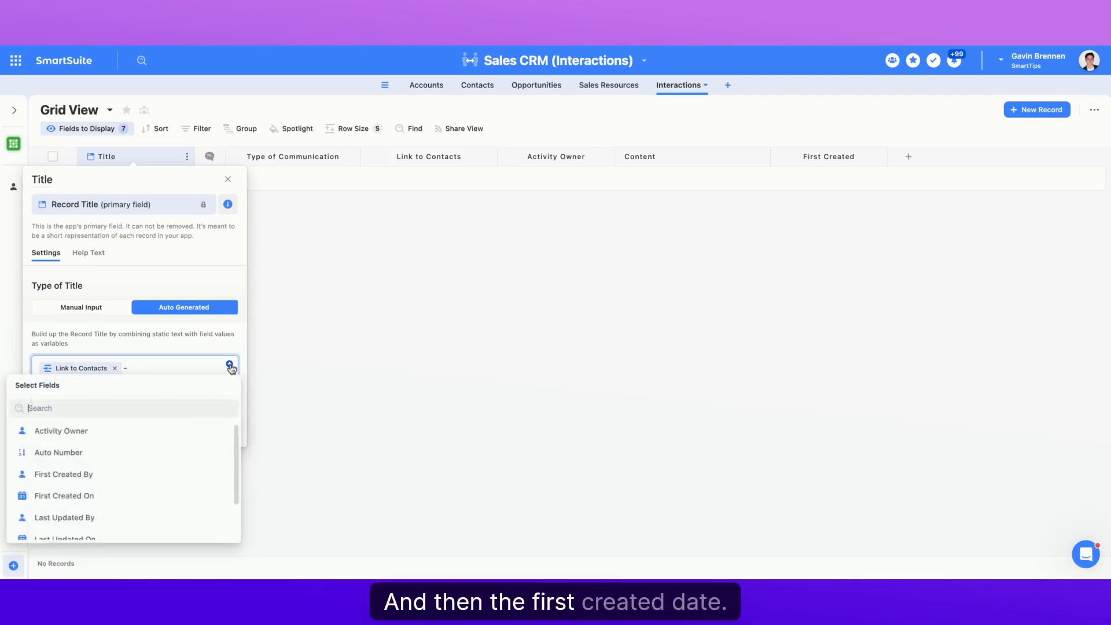
click(63, 495)
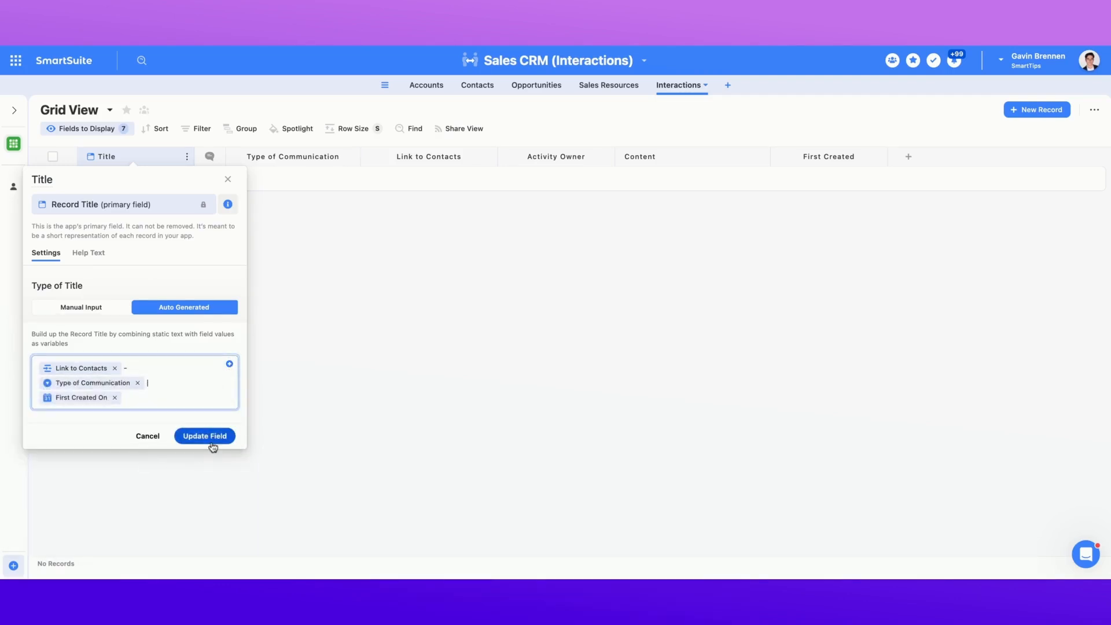
Step: Save the auto-generated Title and add a sort on First Created to the grid
click(203, 436)
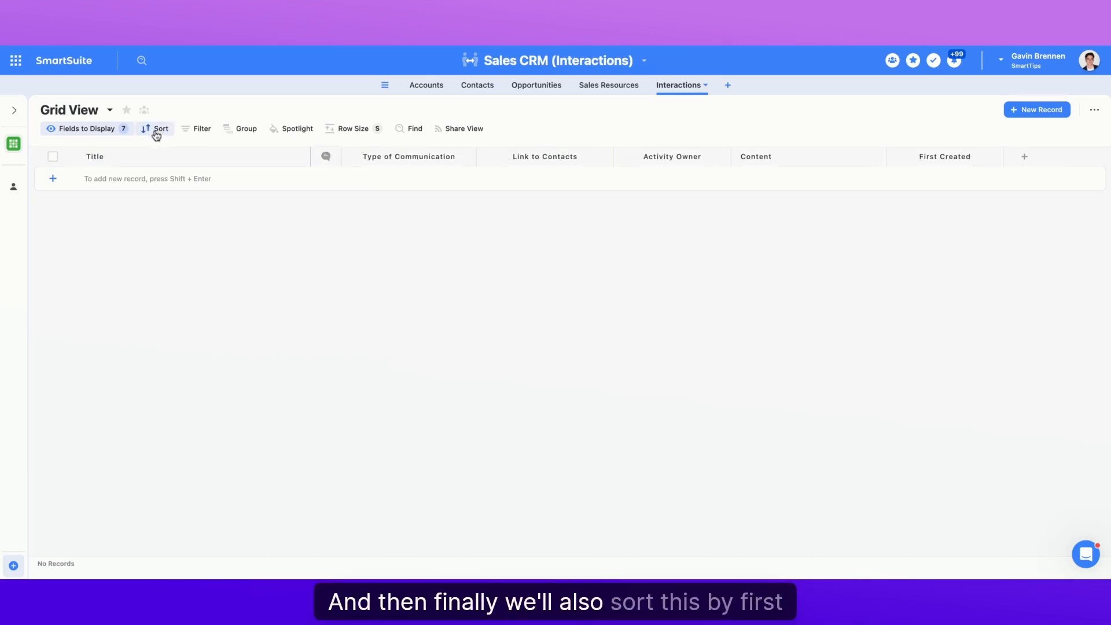
click(160, 129)
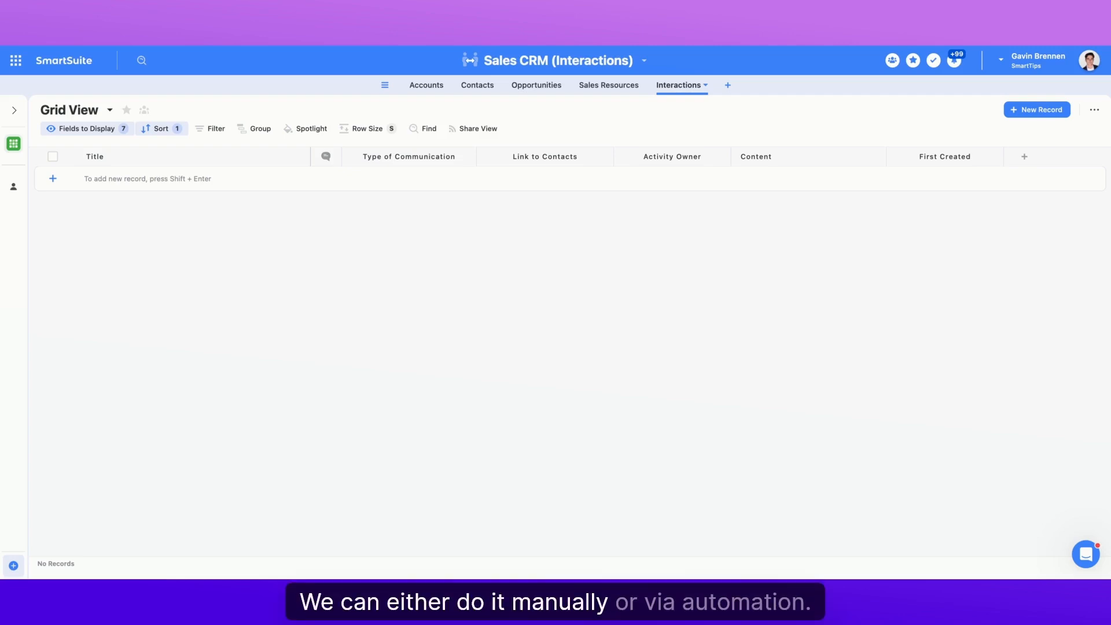
mouse_move(254, 189)
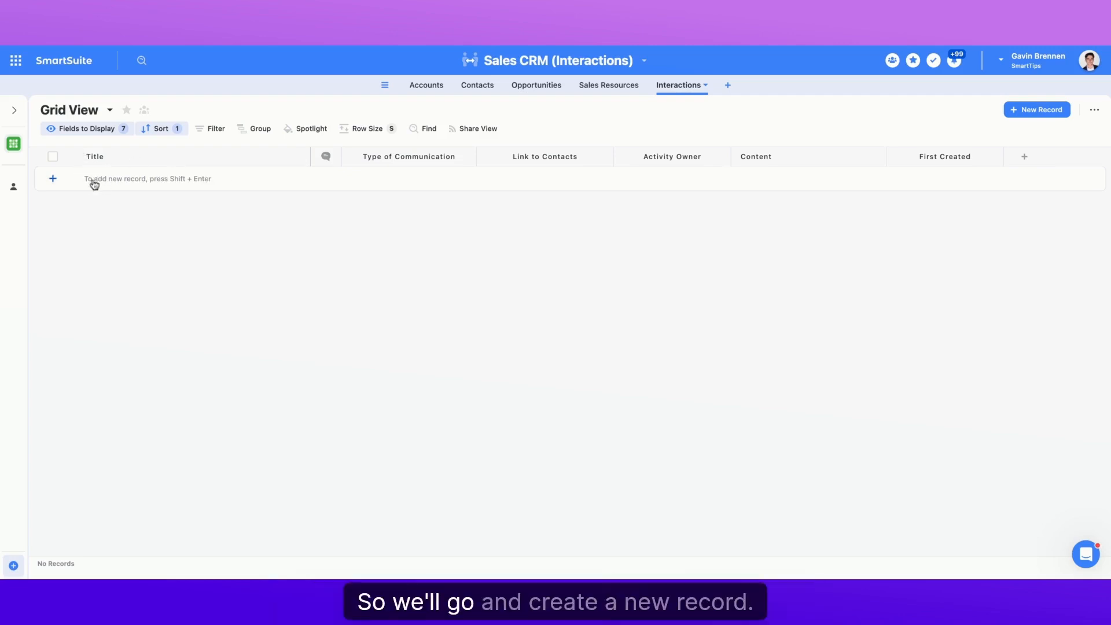
Step: Add an Email interaction record with content 'Hi Justin, This is a te...' and save it
click(408, 178)
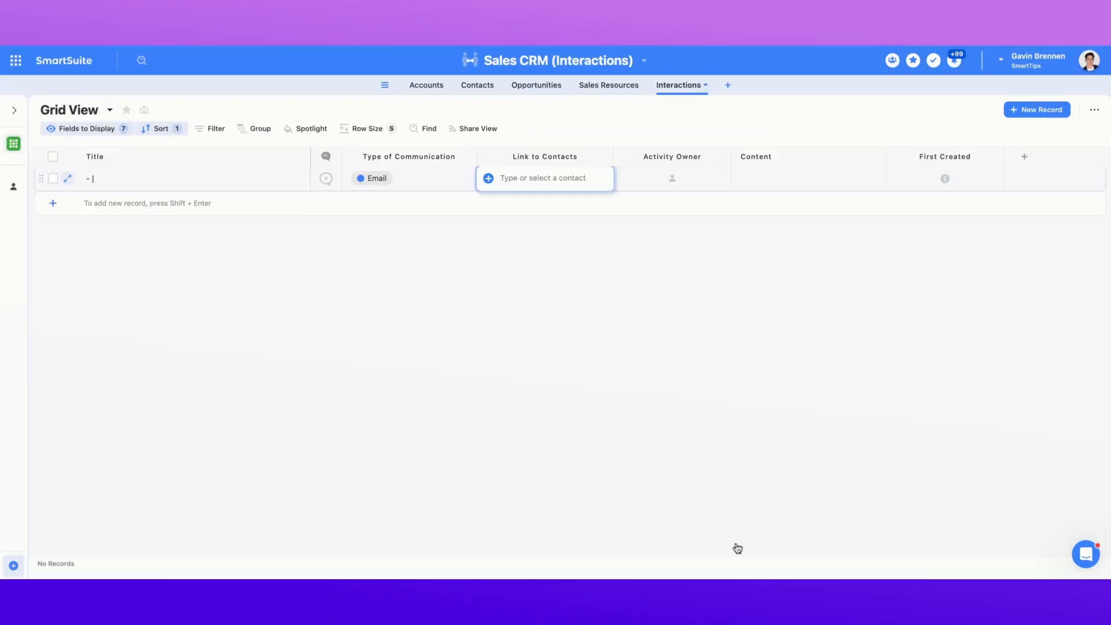
click(671, 178)
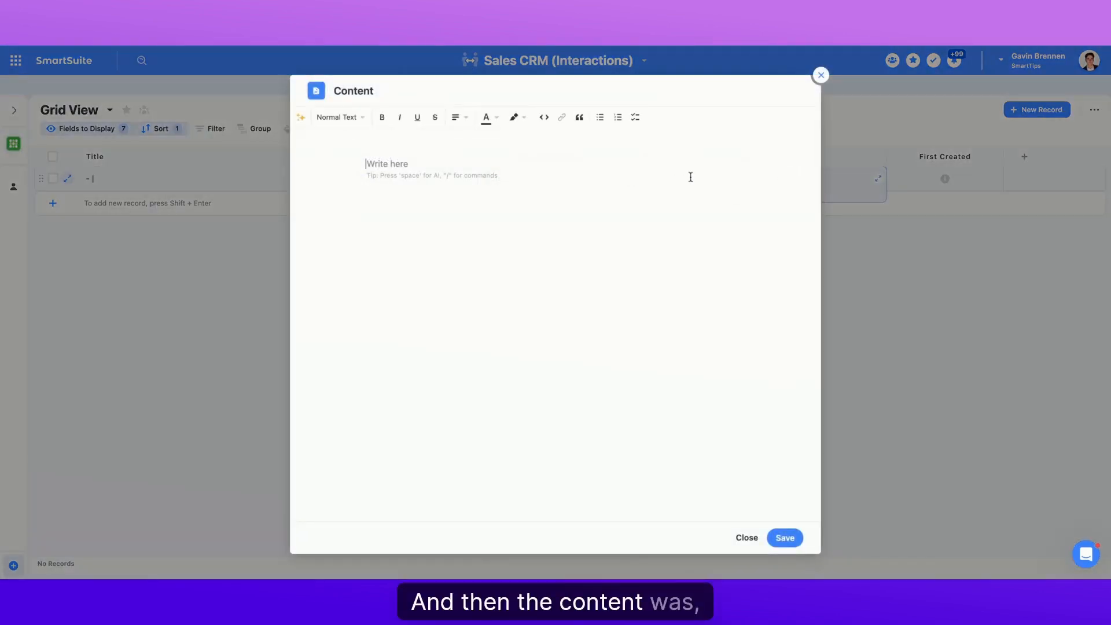
text(Hi Justin,)
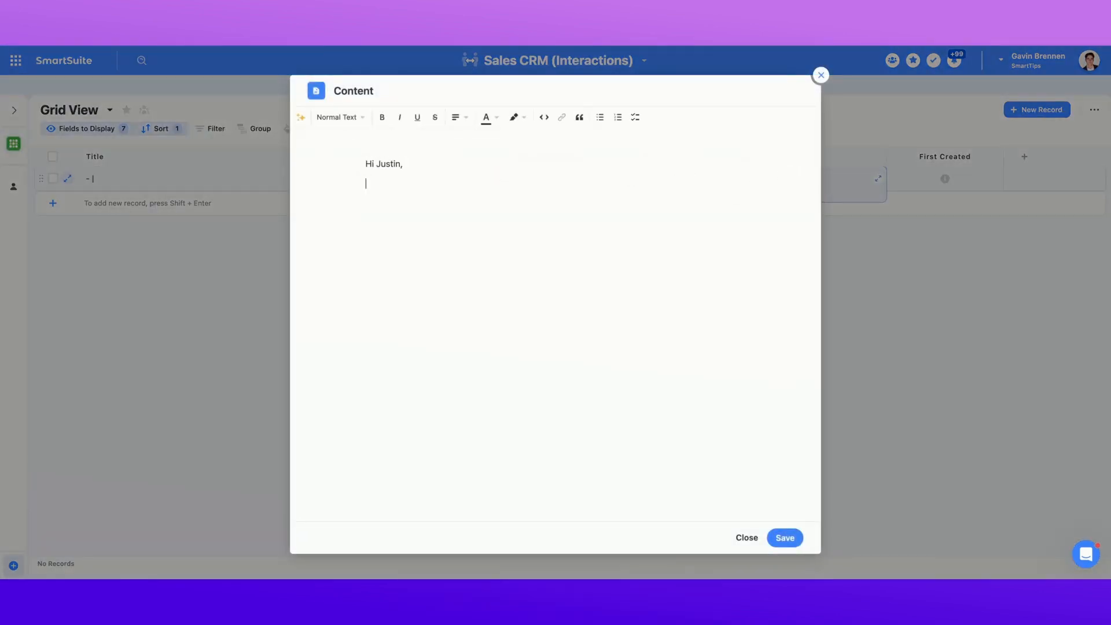
text(This is a test.)
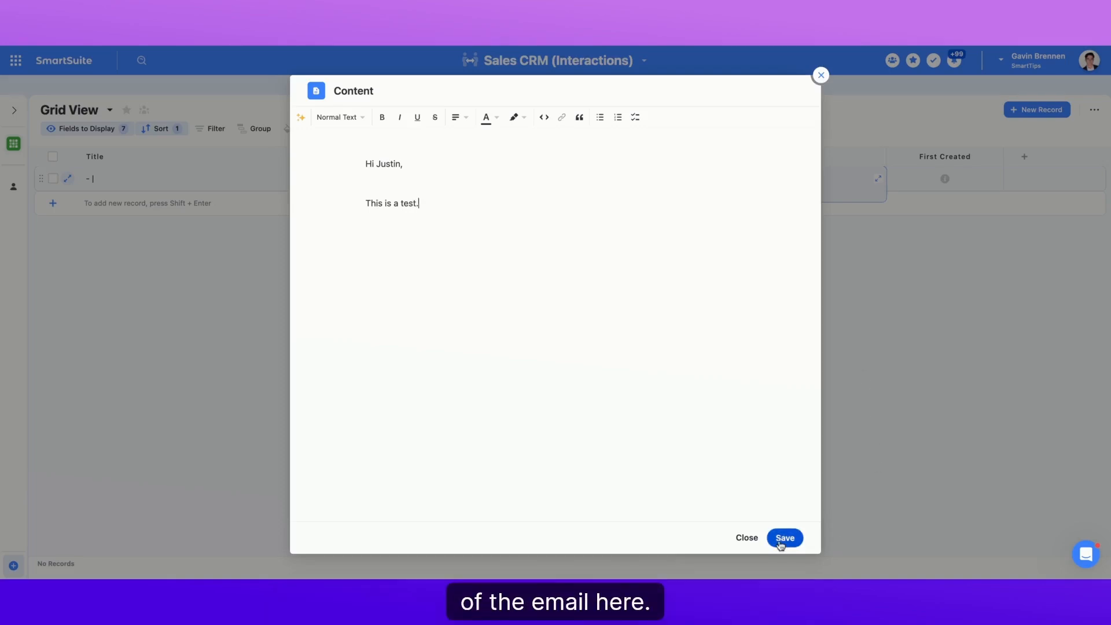
click(783, 537)
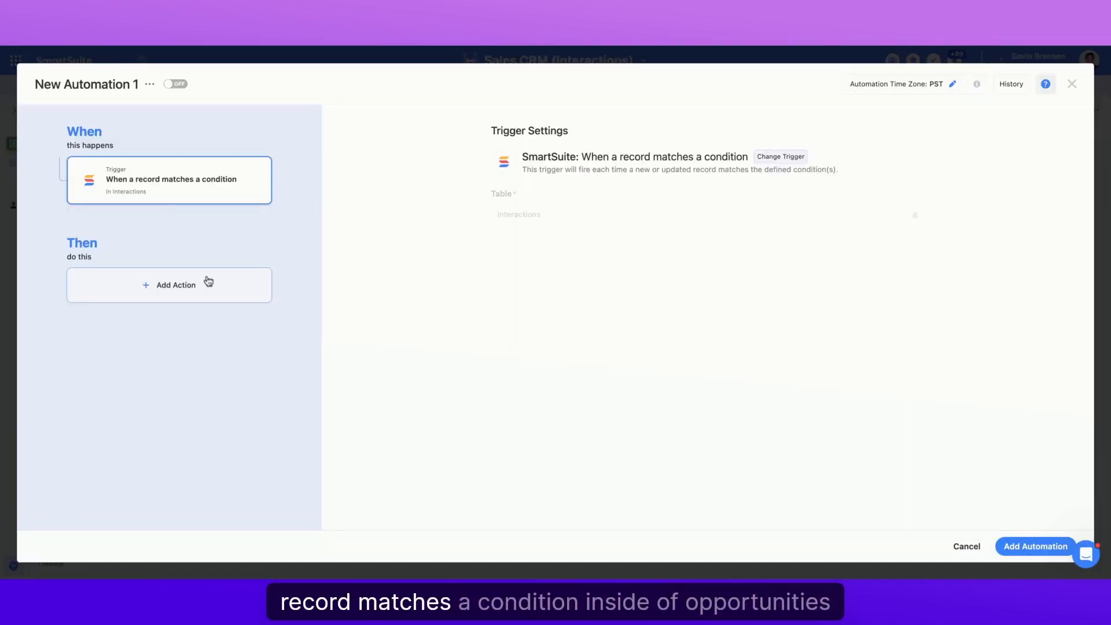
Step: Set the trigger to Opportunities records where Stage equals Closed - Won
click(705, 214)
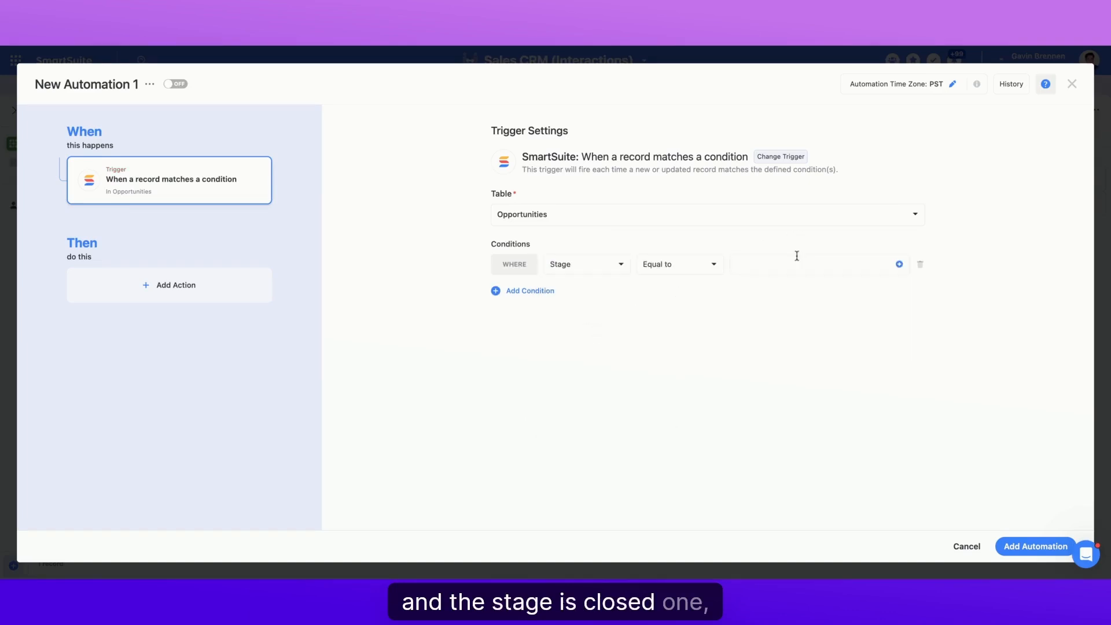
click(814, 264)
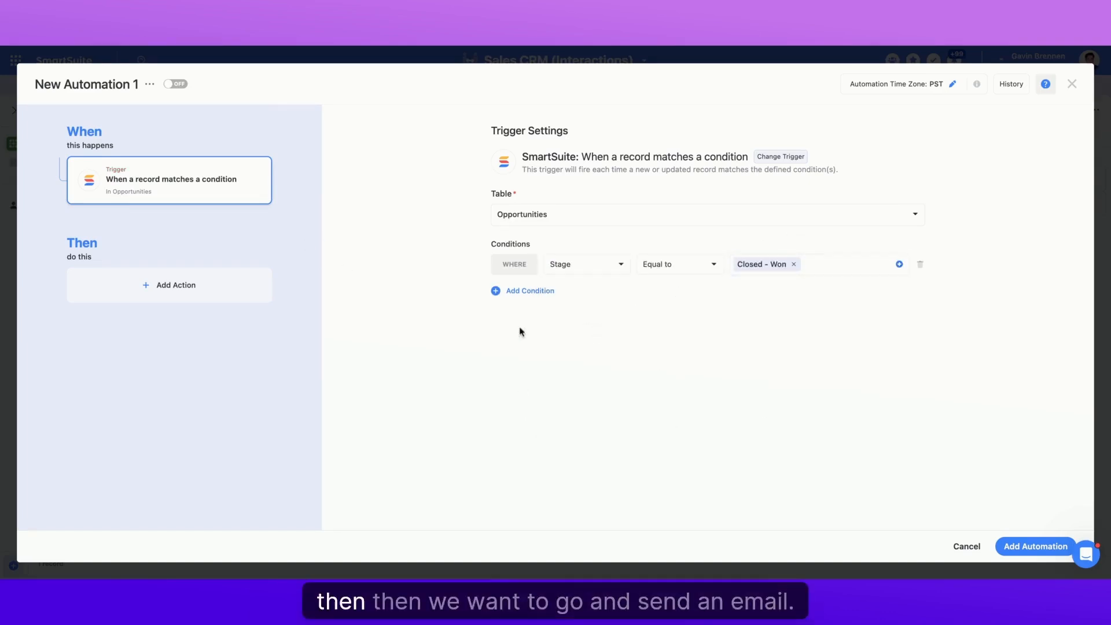
click(176, 284)
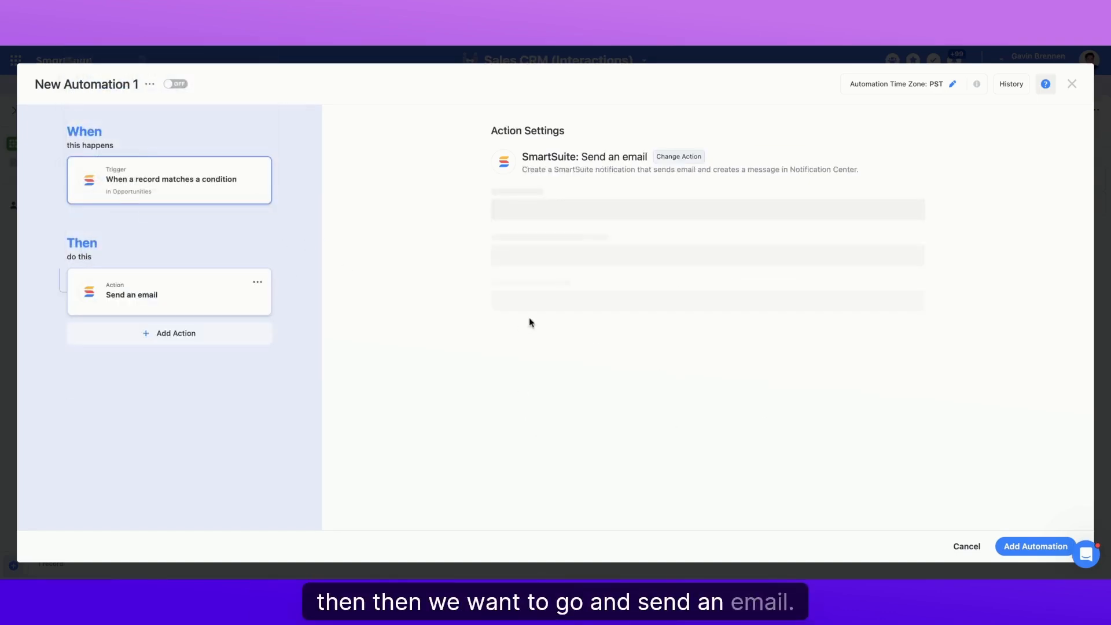
text(g)
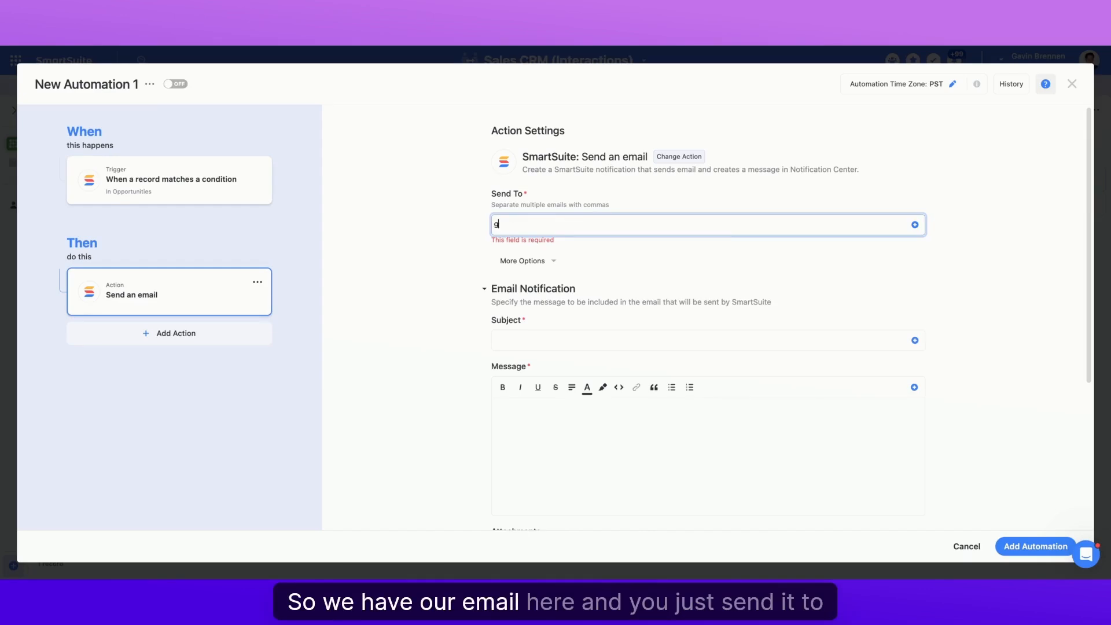
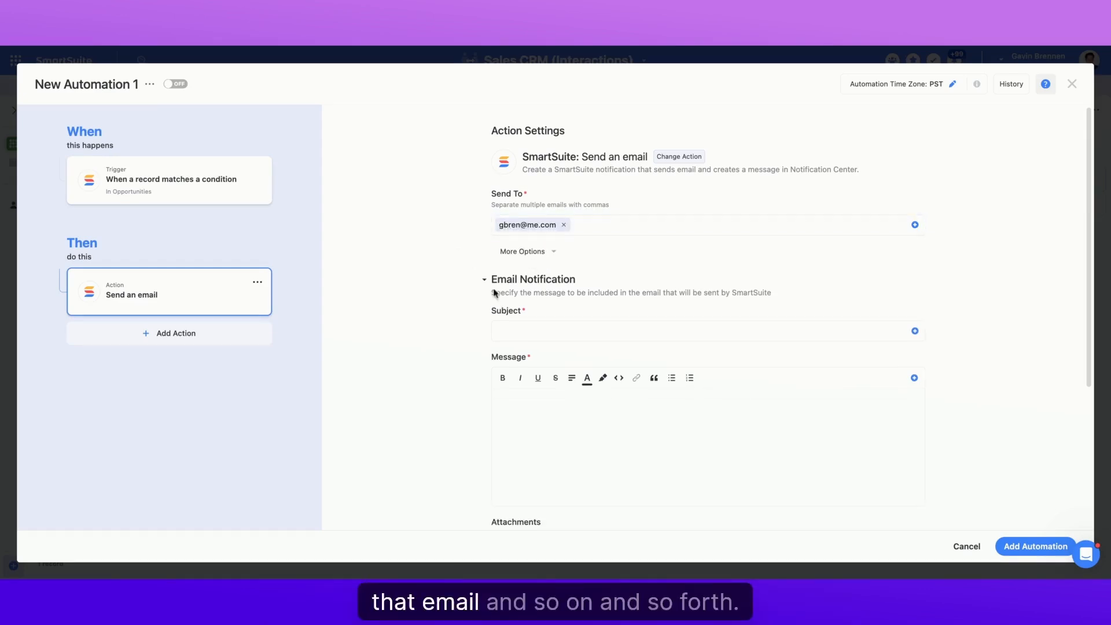
scroll(down, 3)
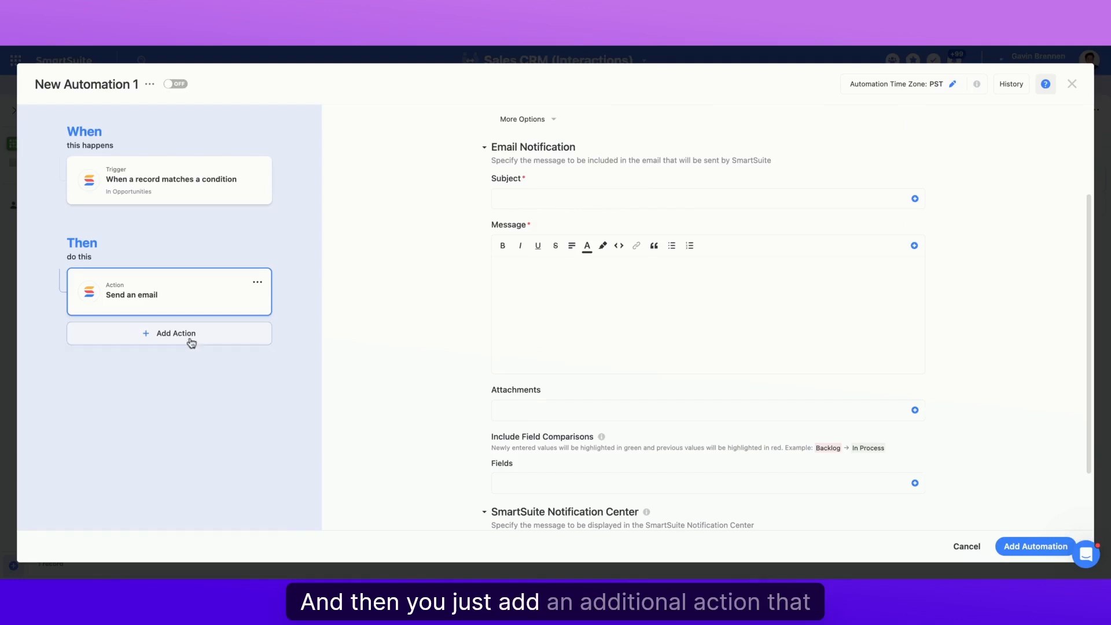
Step: Add a Create a record action on Interactions with Activity Owner set to Owner
click(174, 334)
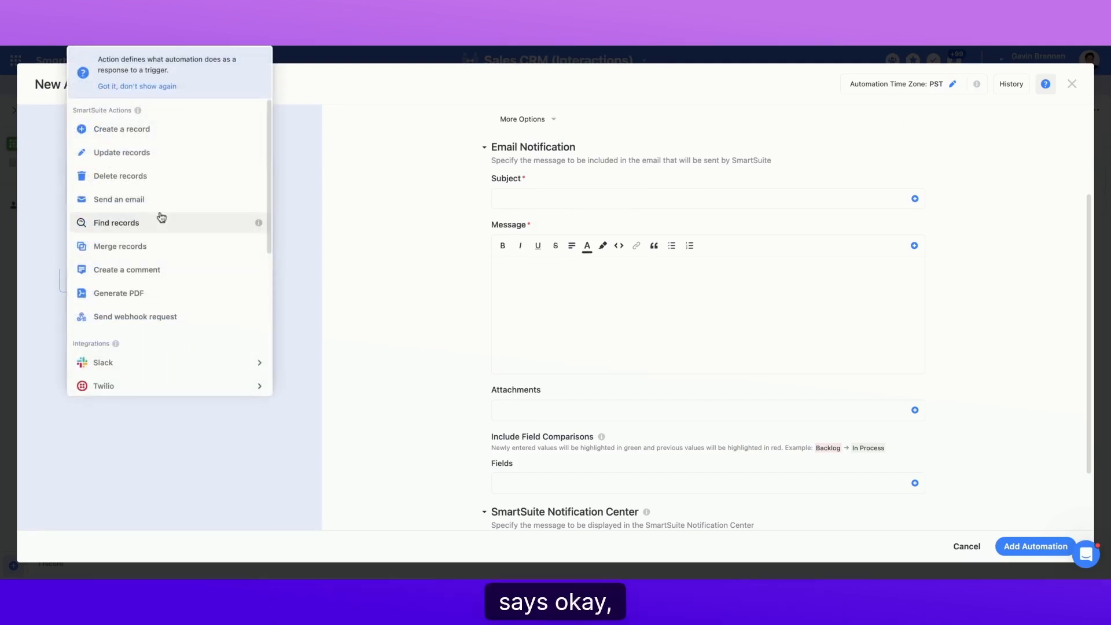
click(122, 129)
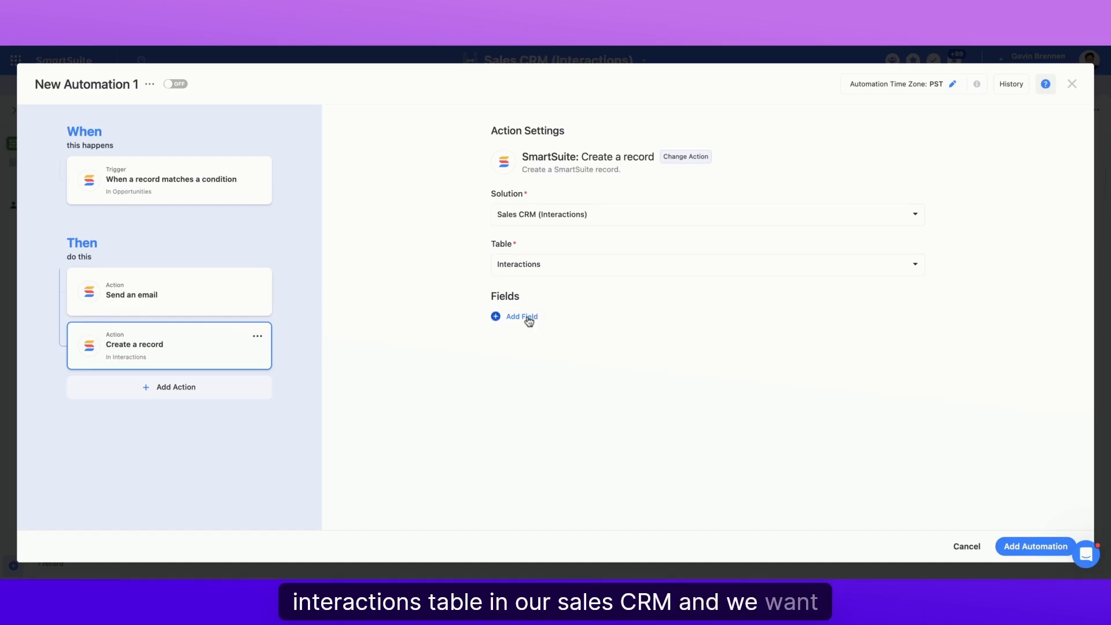
click(524, 316)
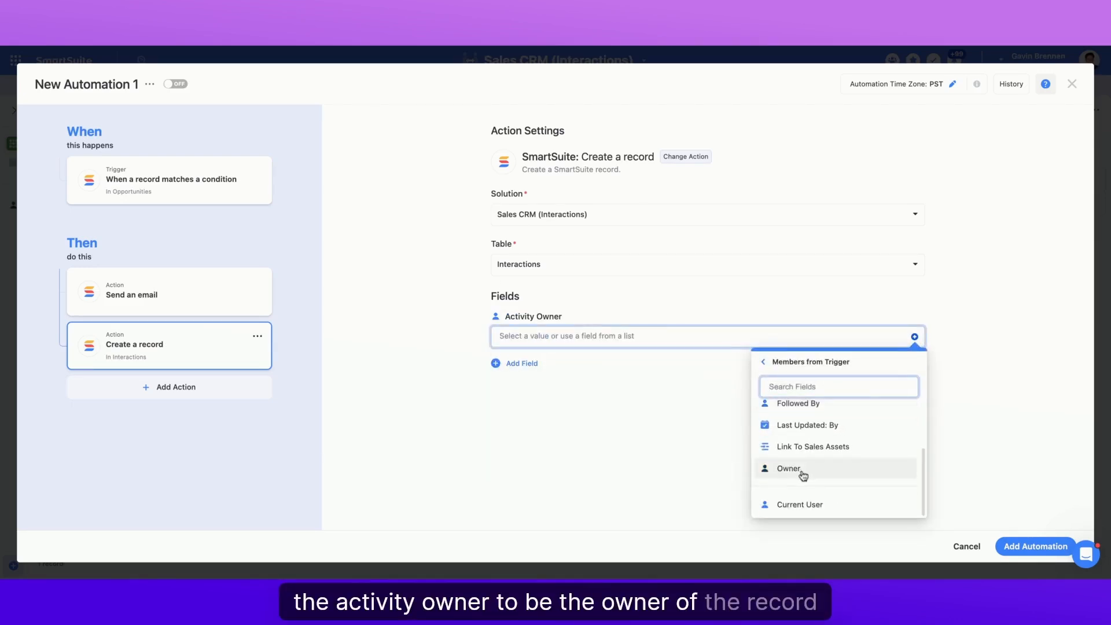
click(788, 468)
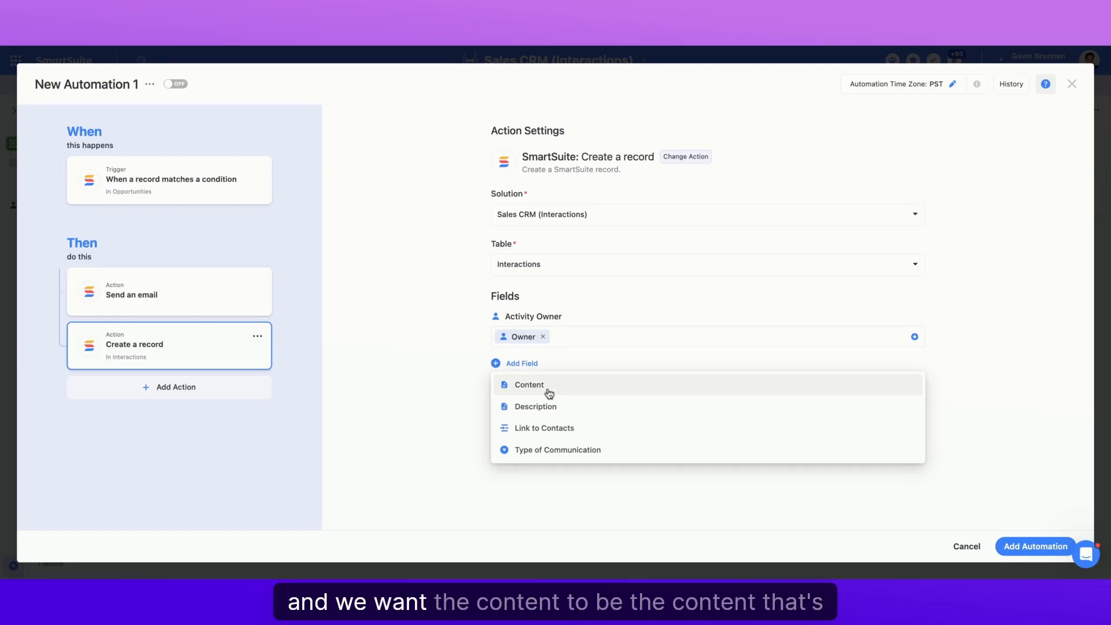
Step: Map the Content and Link to Contacts fields on the new record
click(529, 384)
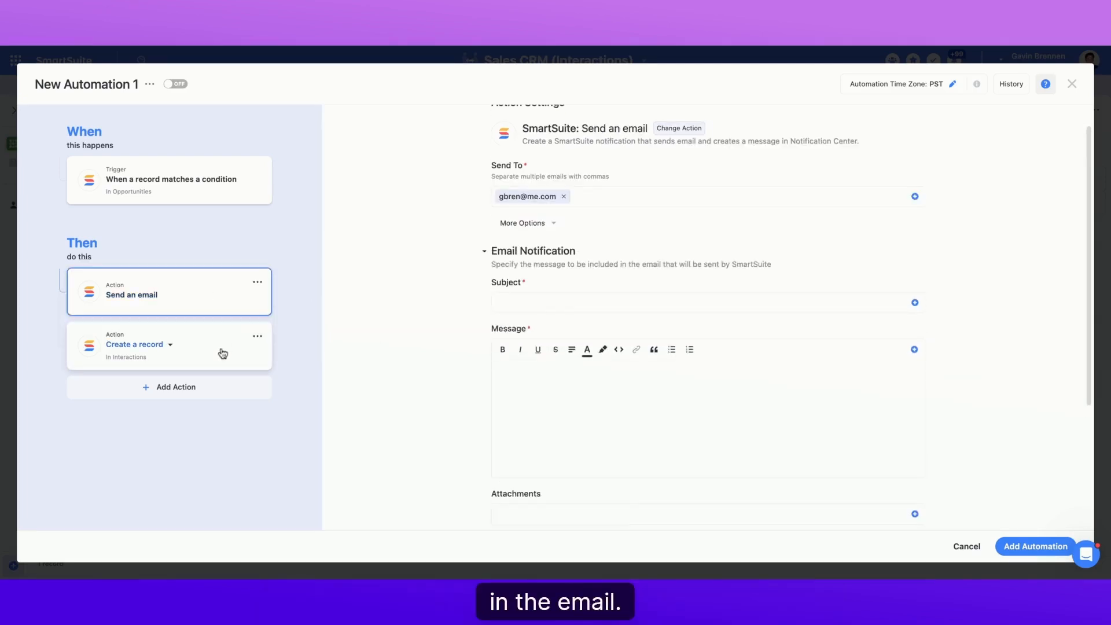
click(134, 345)
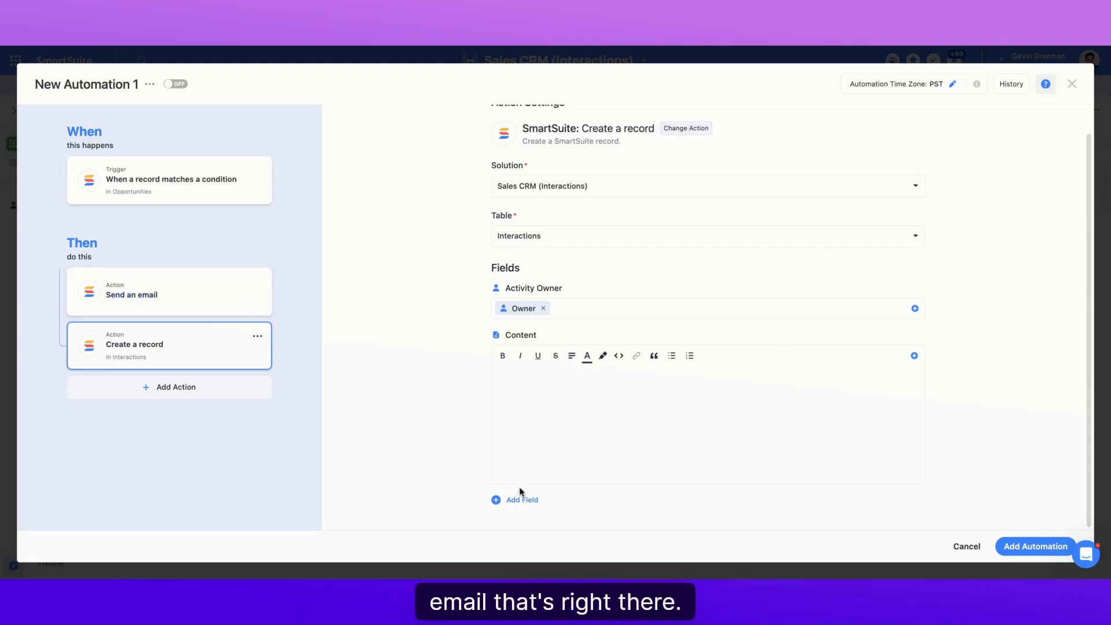
click(522, 500)
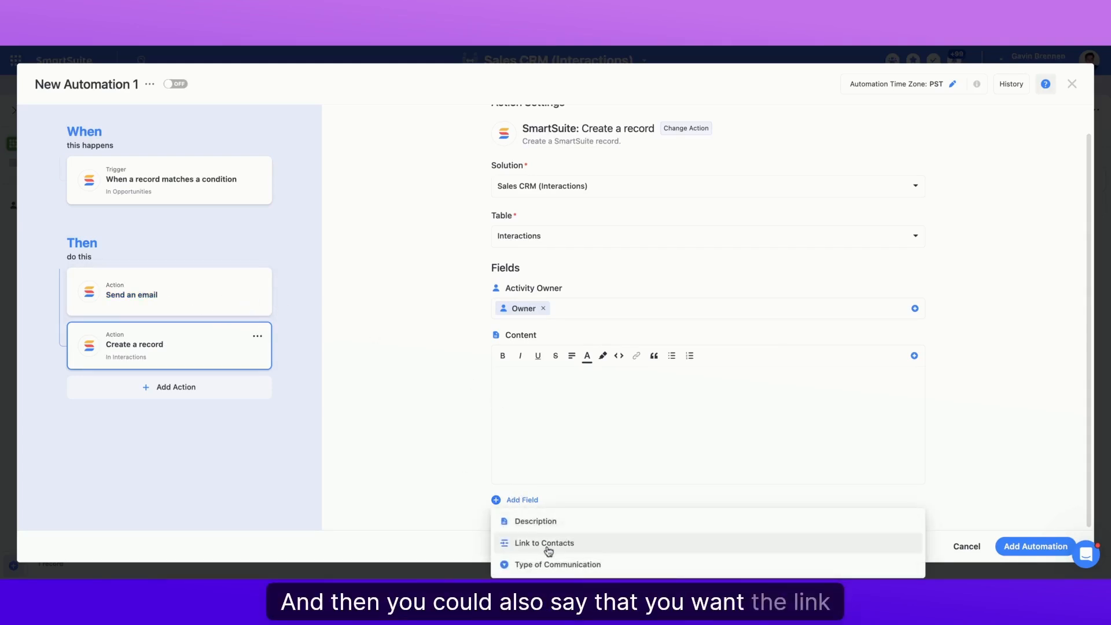
click(543, 542)
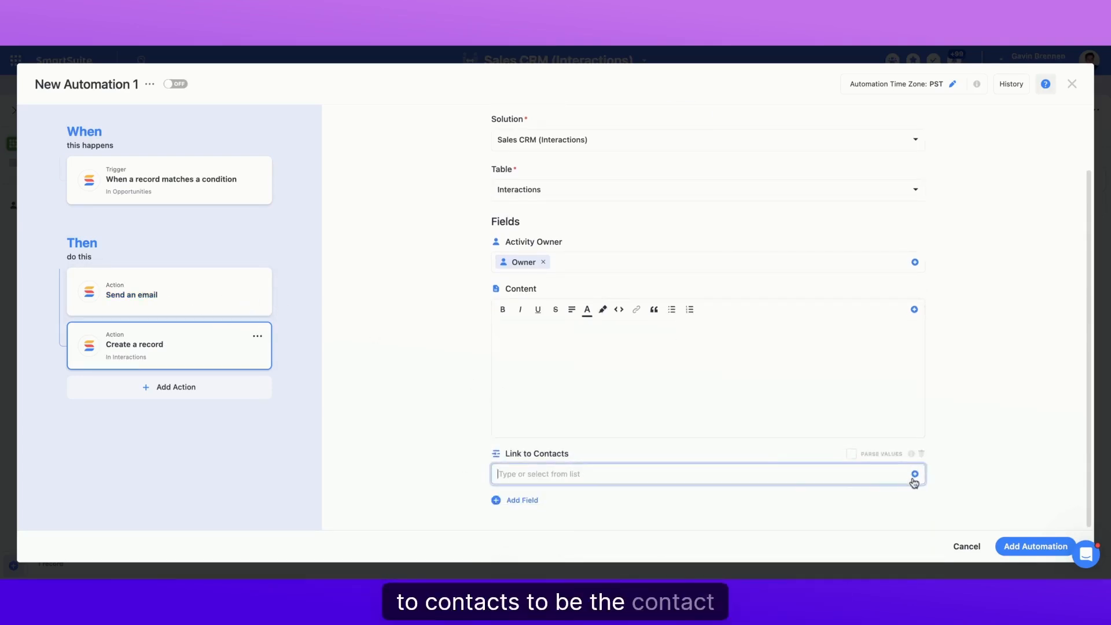
click(914, 475)
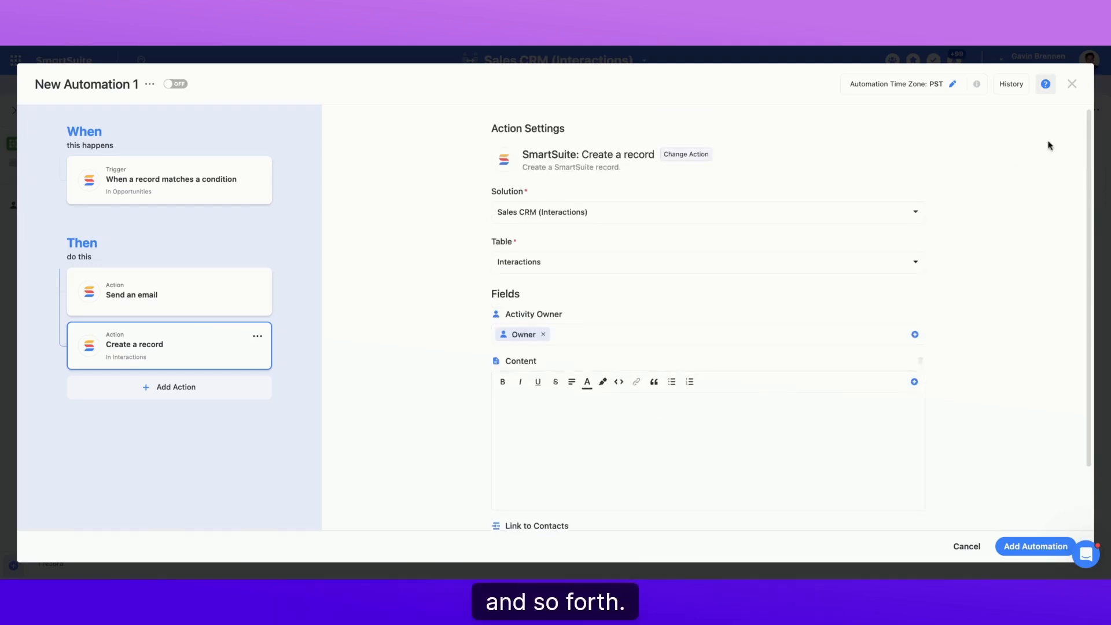
mouse_move(981, 216)
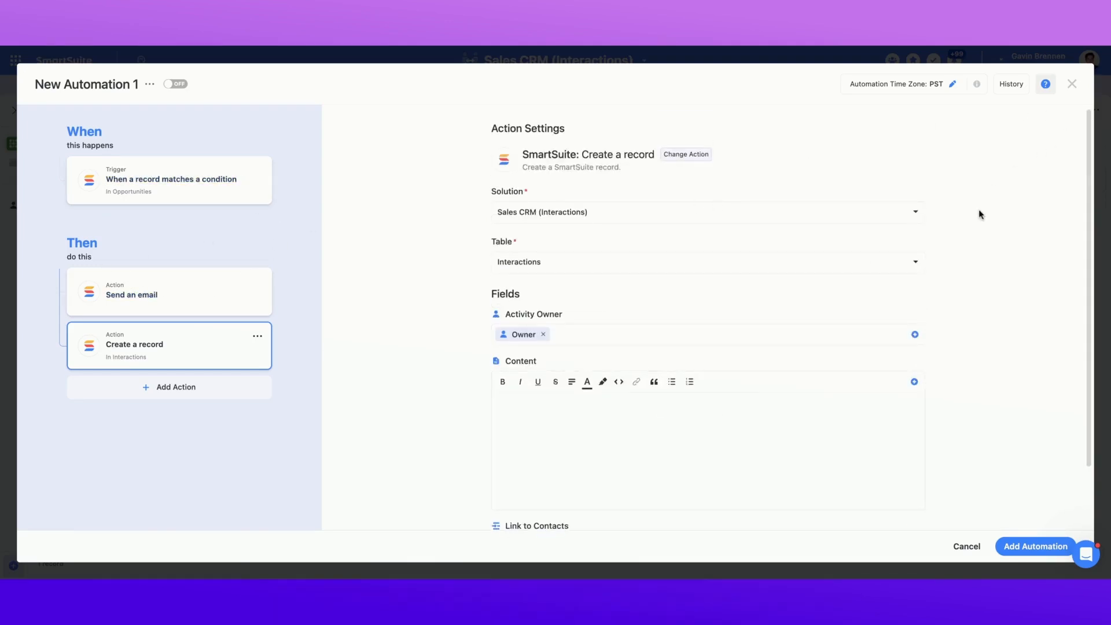